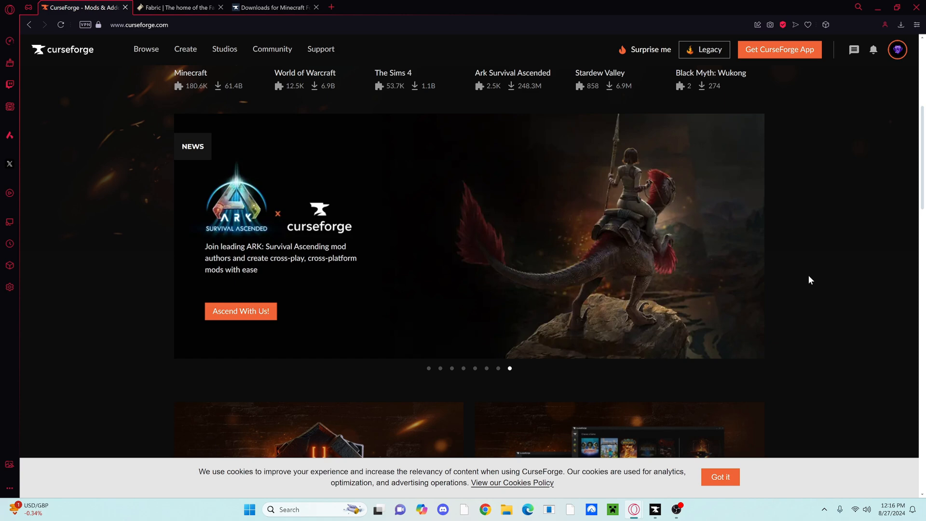
# Save the Fabric installer for Windows from fabricmc.net to the Downloads folder.
pyautogui.click(428, 368)
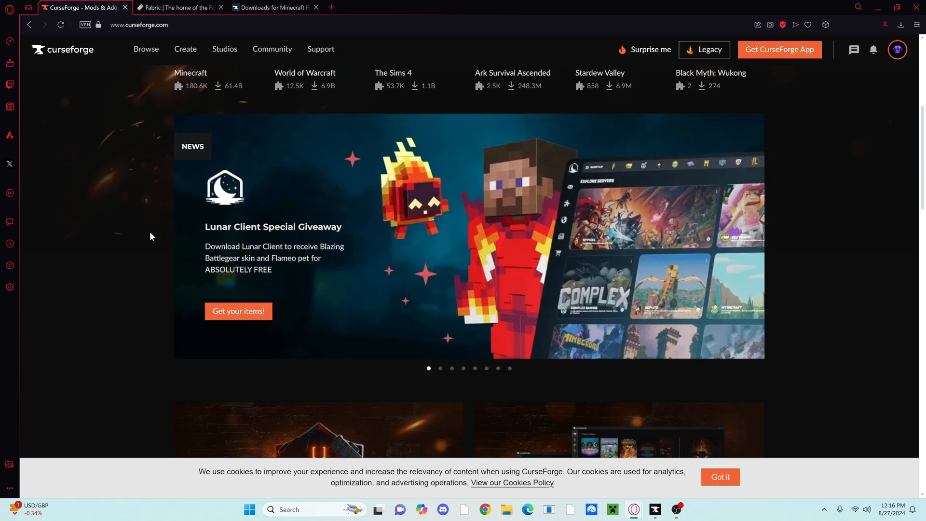
pyautogui.moveTo(180, 7)
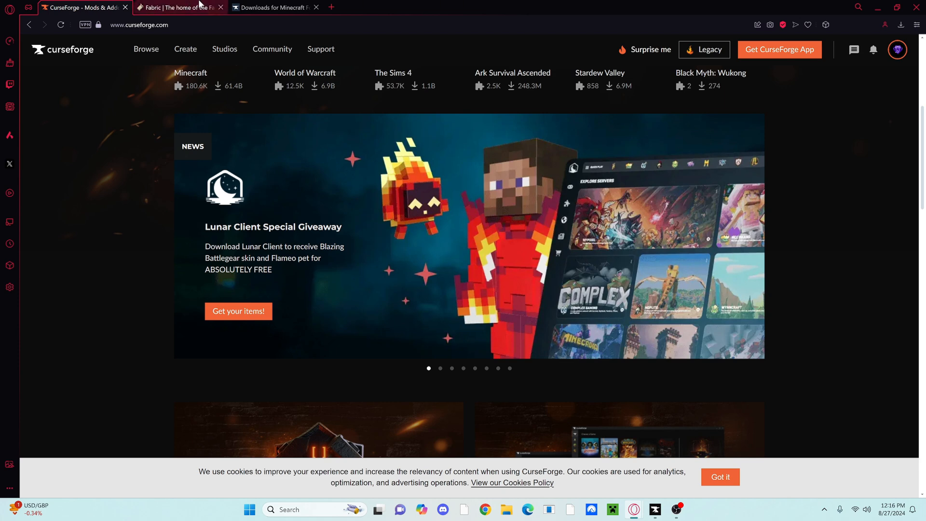
pyautogui.click(177, 7)
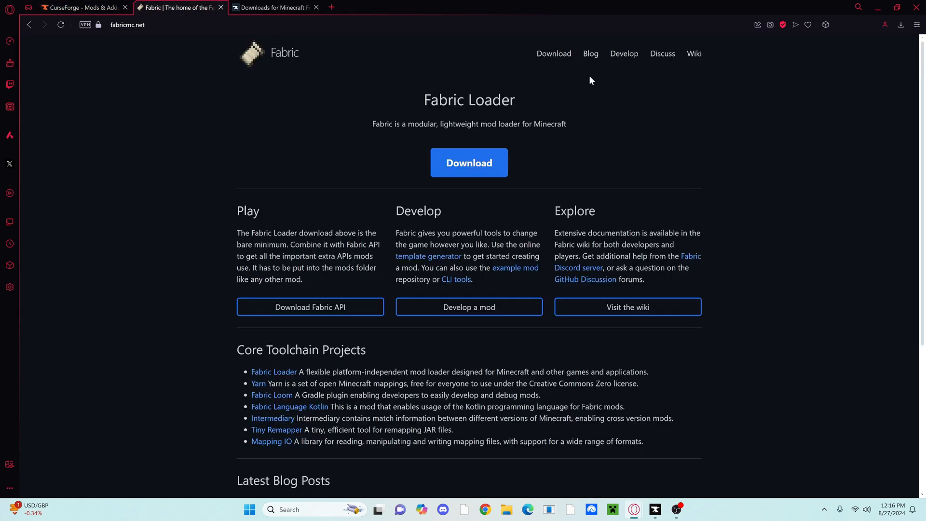
pyautogui.moveTo(331, 117)
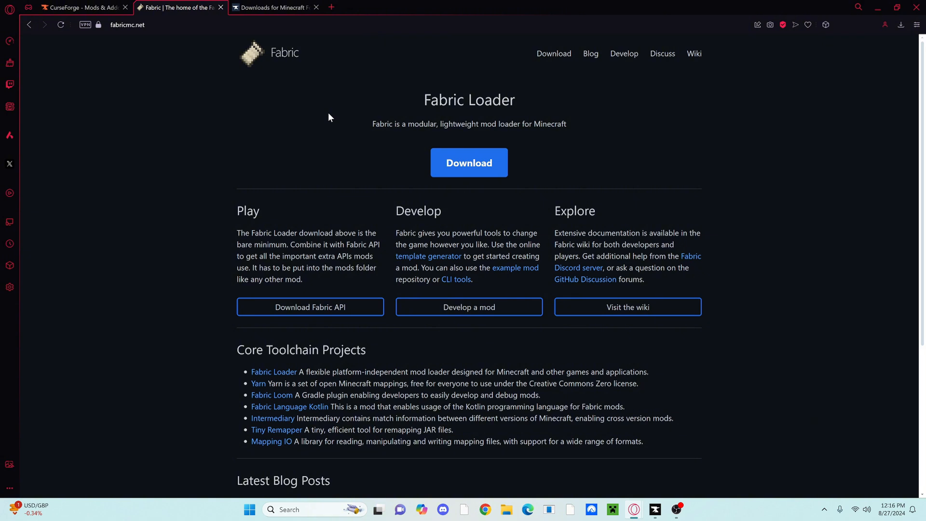
pyautogui.moveTo(589, 53)
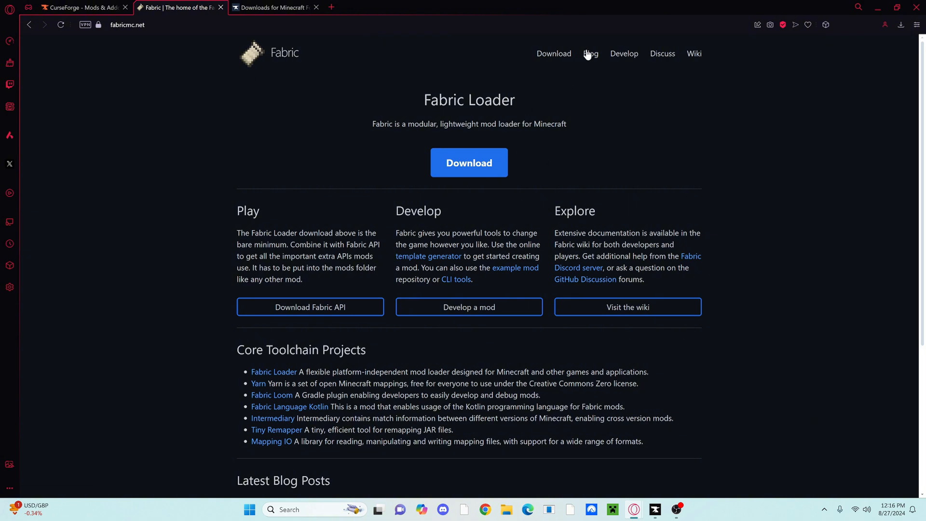
pyautogui.click(468, 162)
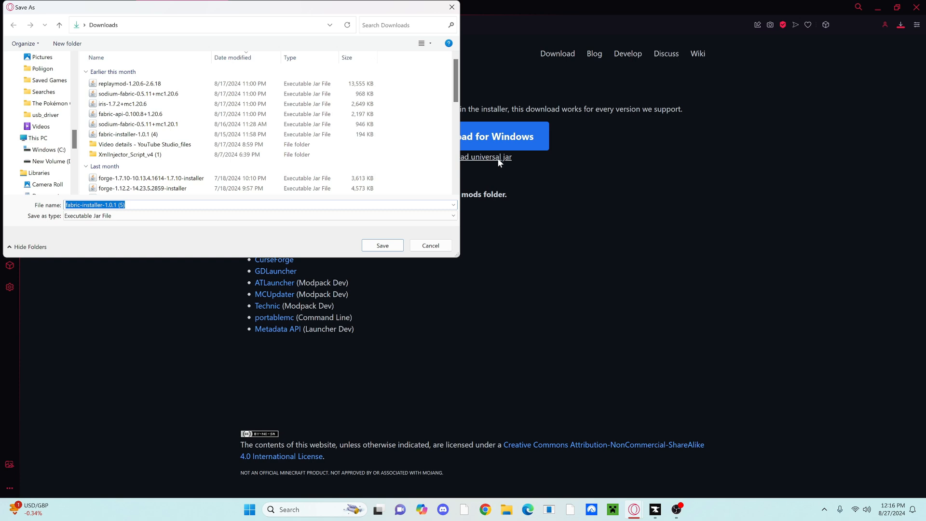
pyautogui.click(382, 245)
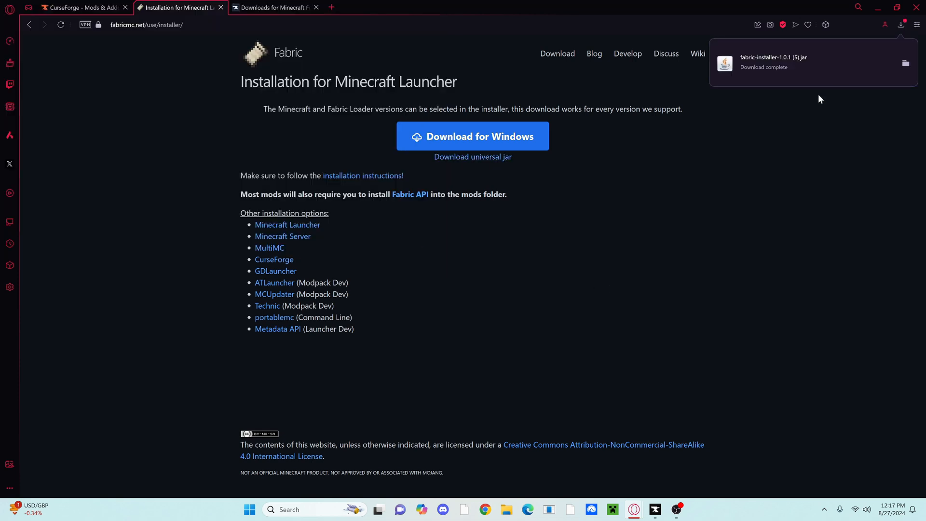
# Skip the adfoc.us ad and save the Forge 1.20.6 installer (50.1.14) to Downloads.
pyautogui.click(275, 7)
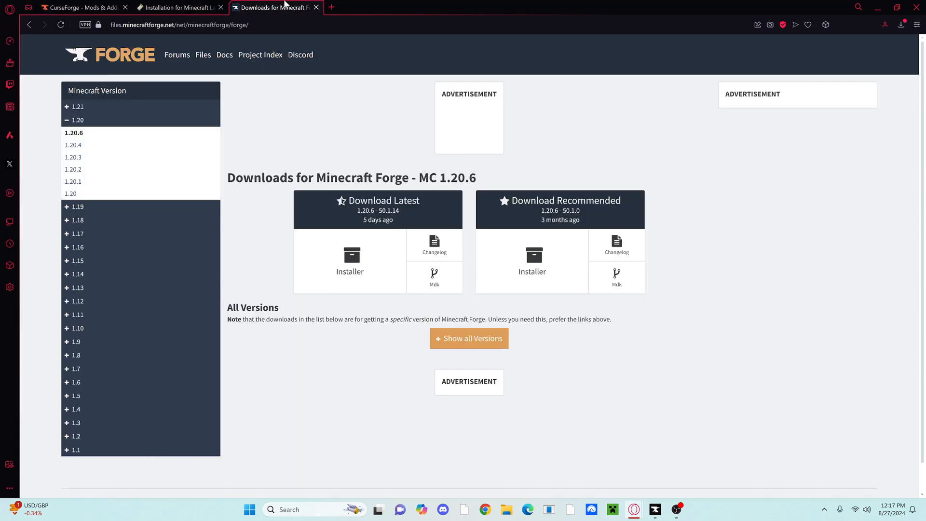
pyautogui.moveTo(100, 142)
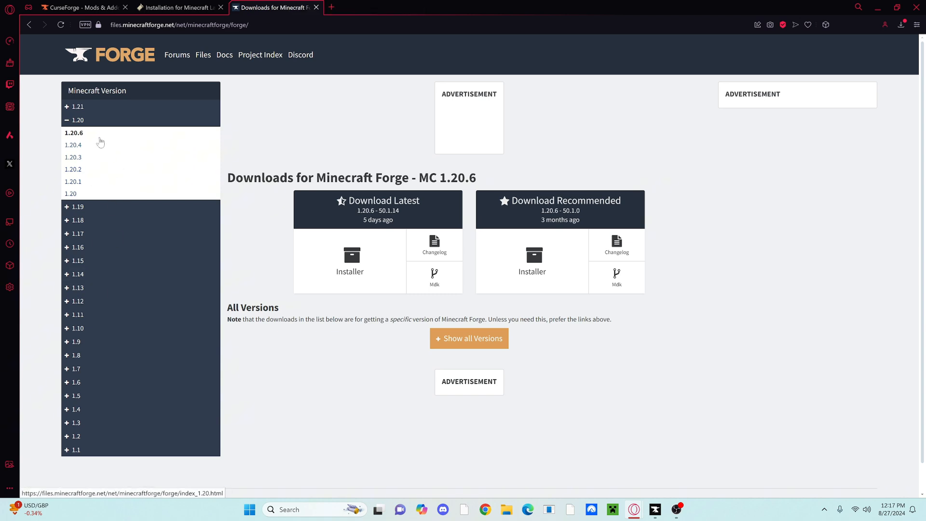
pyautogui.moveTo(74, 144)
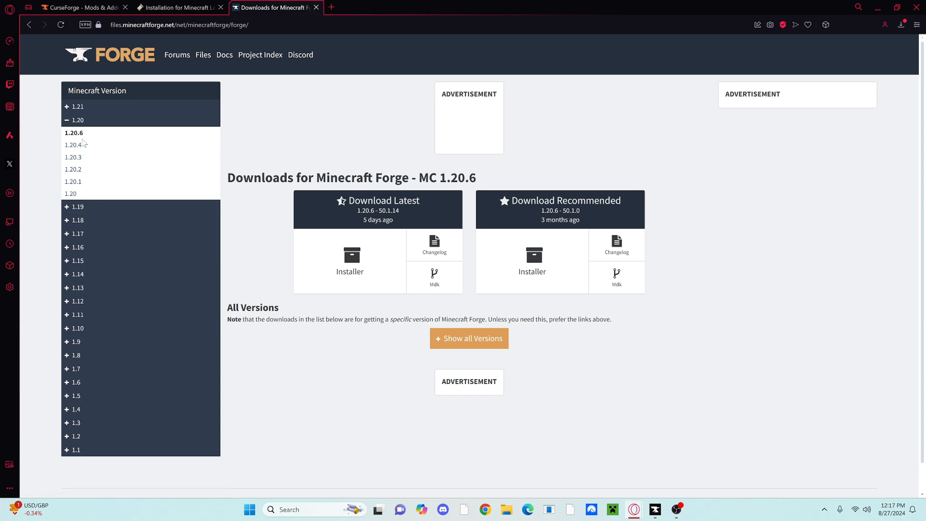
pyautogui.moveTo(350, 260)
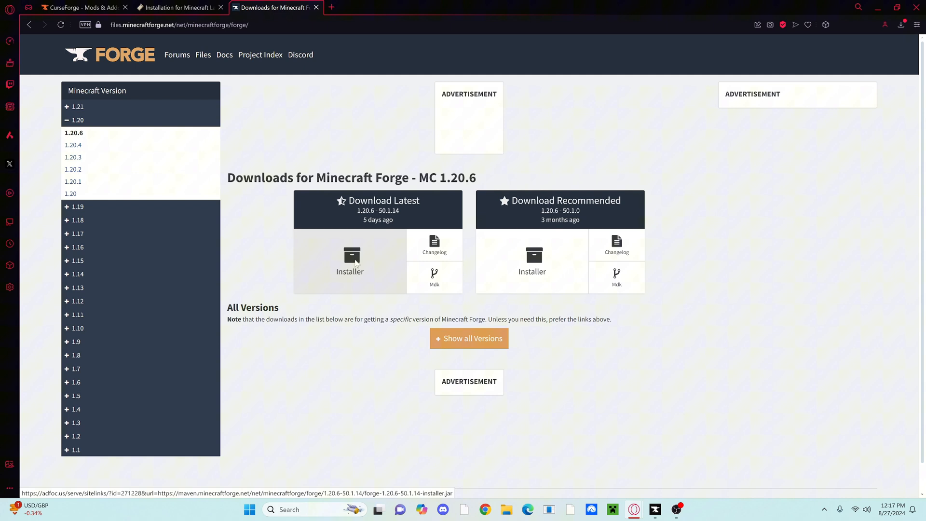
pyautogui.click(350, 260)
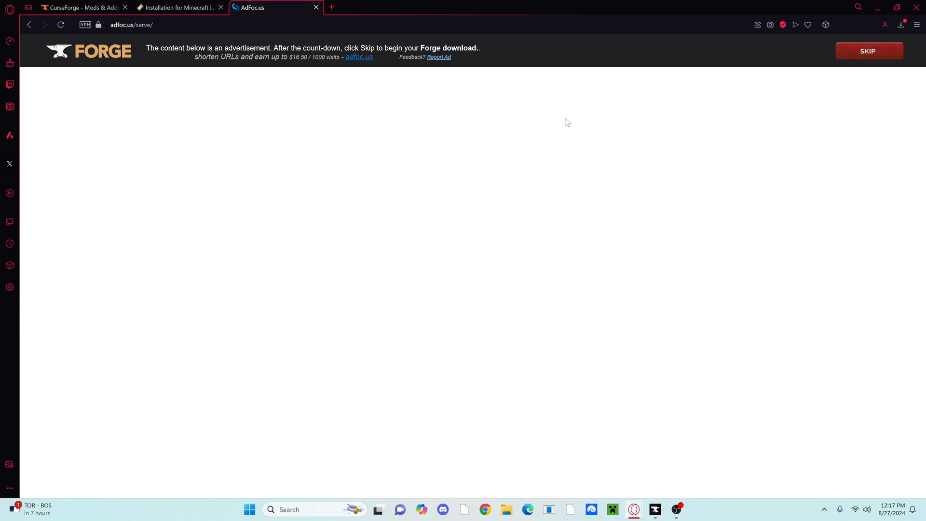
pyautogui.moveTo(869, 50)
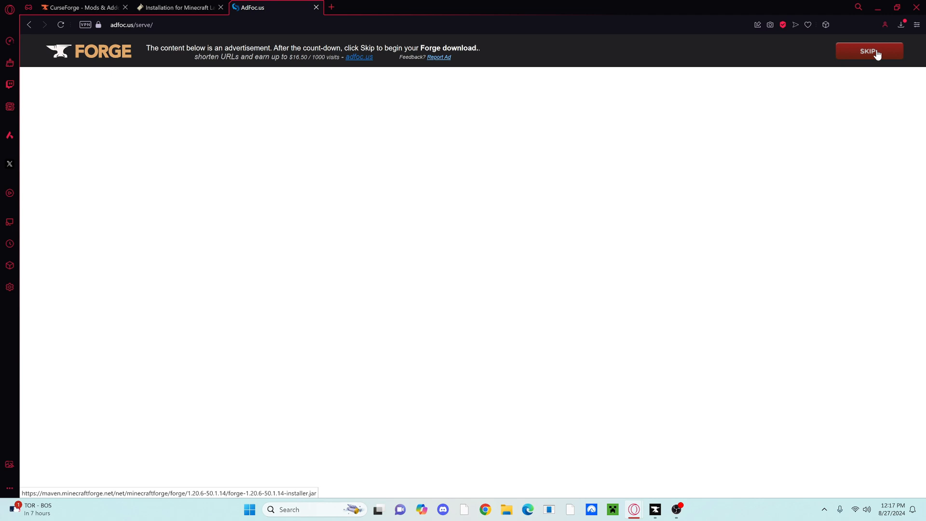
pyautogui.click(869, 50)
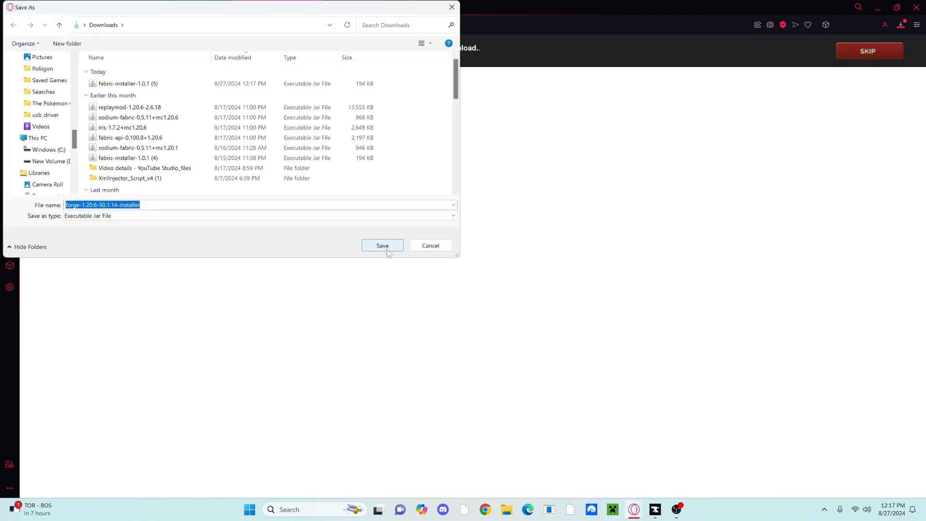
pyautogui.click(382, 245)
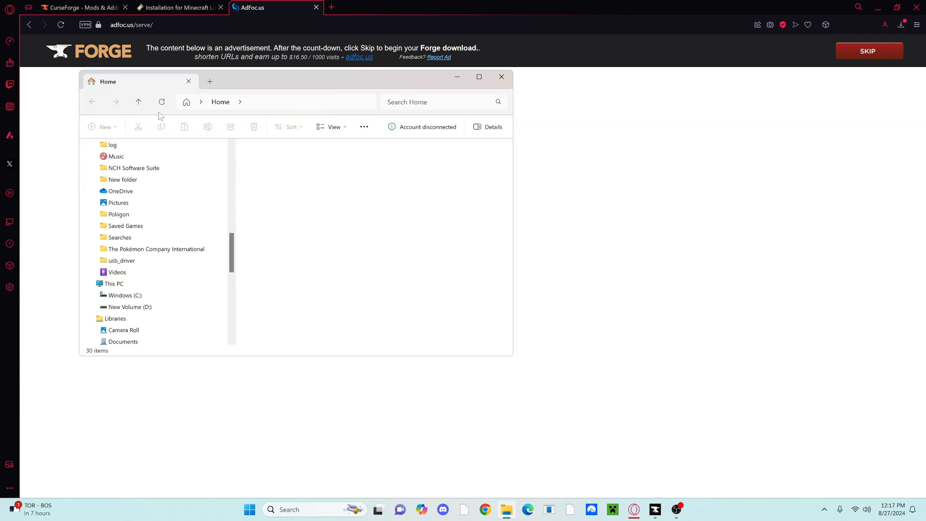
# Run the Fabric installer jar from Downloads, installing loader 0.16.3 for Minecraft 1.20.6 with a profile.
pyautogui.click(122, 261)
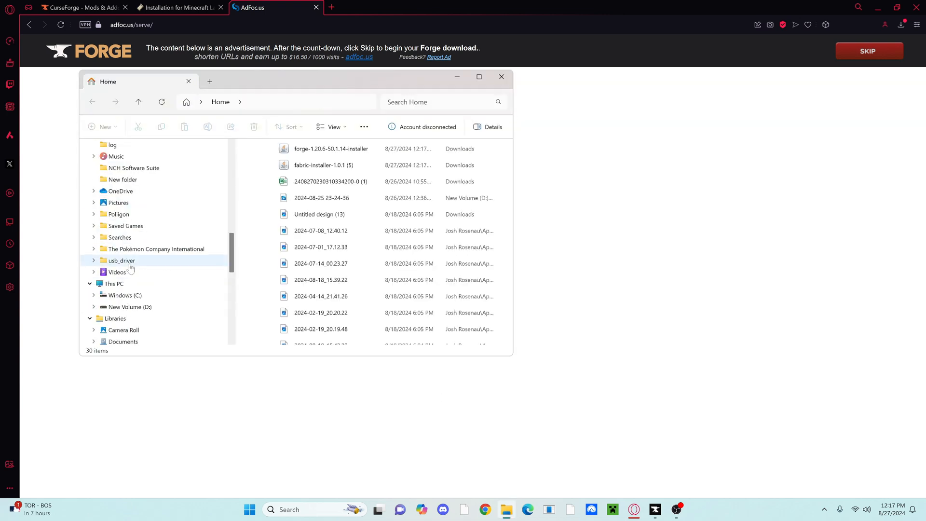
pyautogui.click(119, 179)
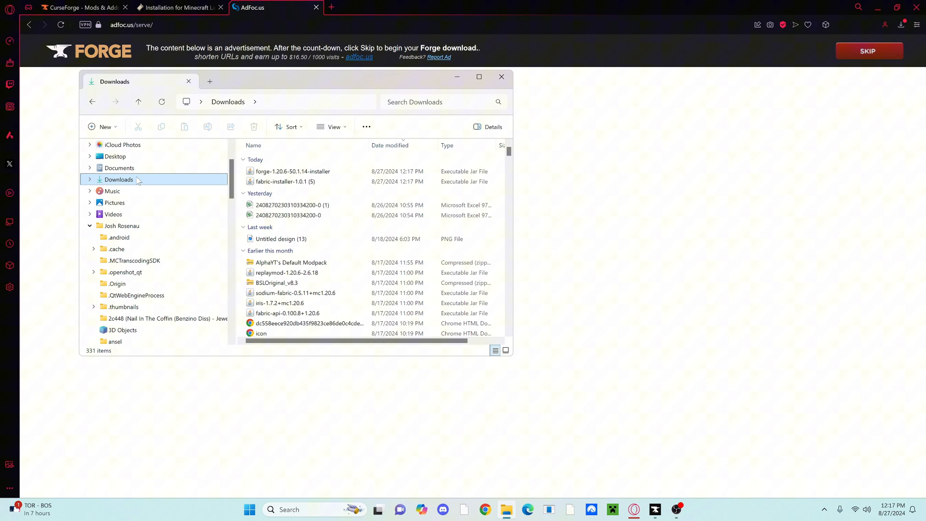
pyautogui.moveTo(285, 181)
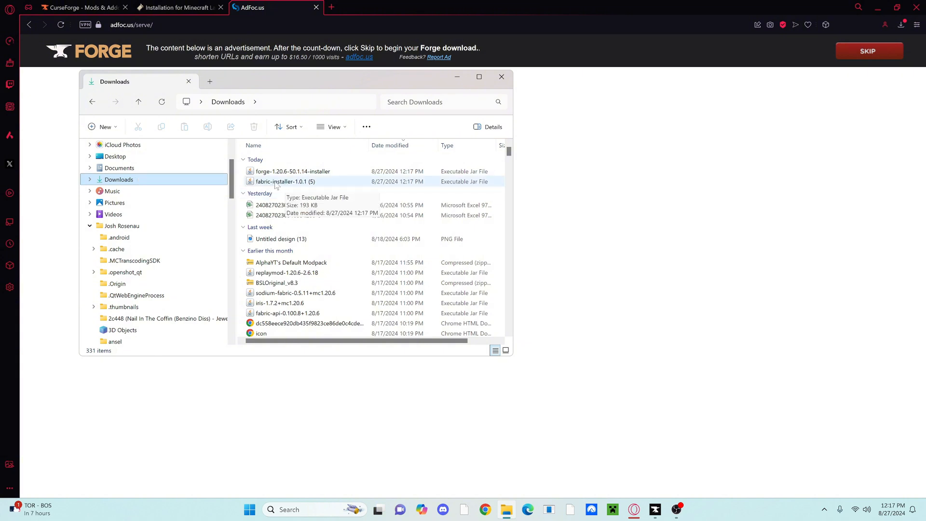
pyautogui.rightClick(282, 182)
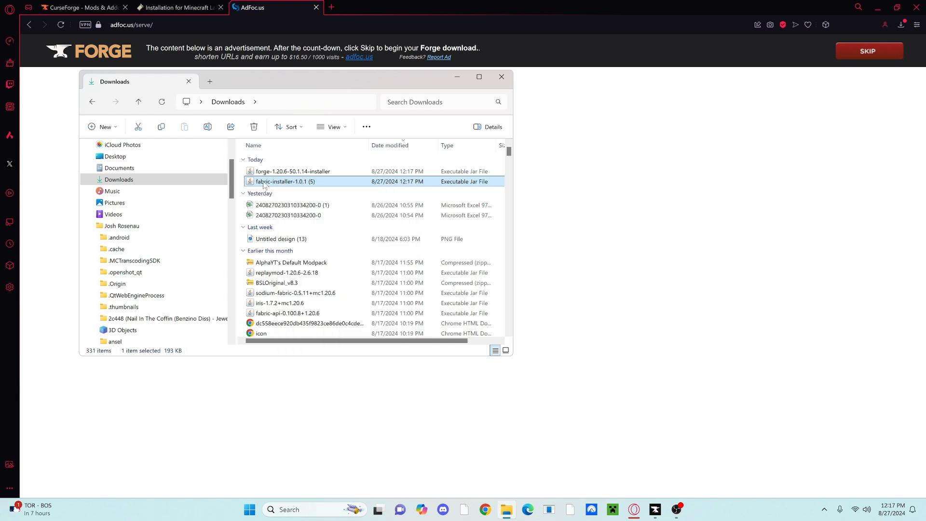
pyautogui.rightClick(287, 181)
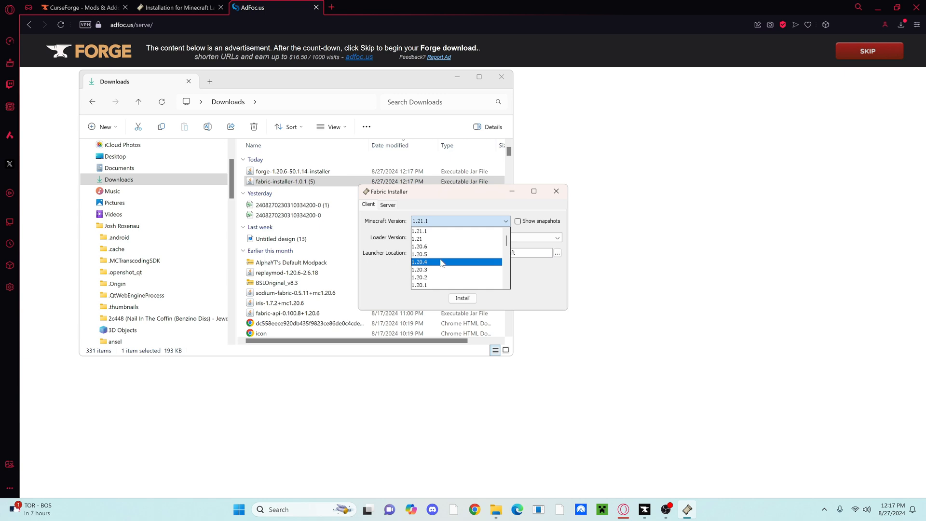
pyautogui.moveTo(440, 246)
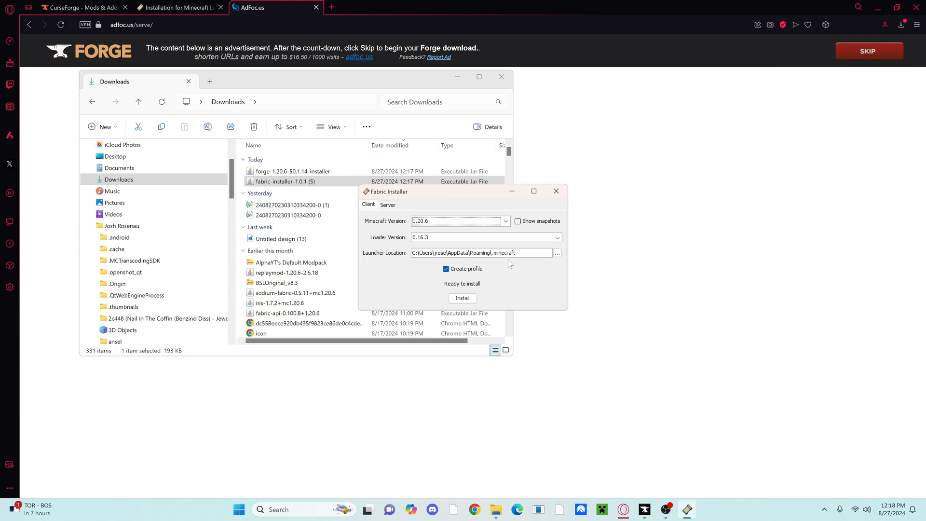
pyautogui.click(462, 299)
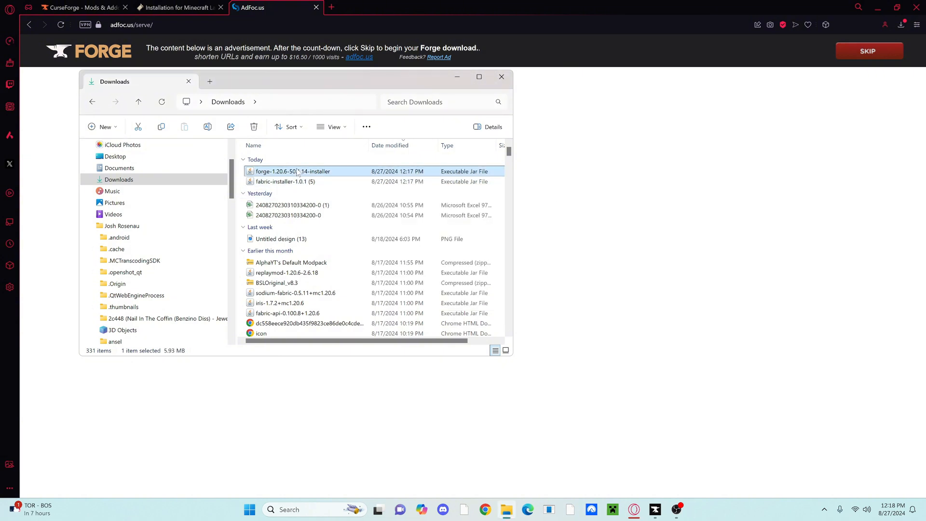
# Run the Forge 1.20.6-50.1.14 installer jar with Java and install the client profile.
pyautogui.rightClick(292, 172)
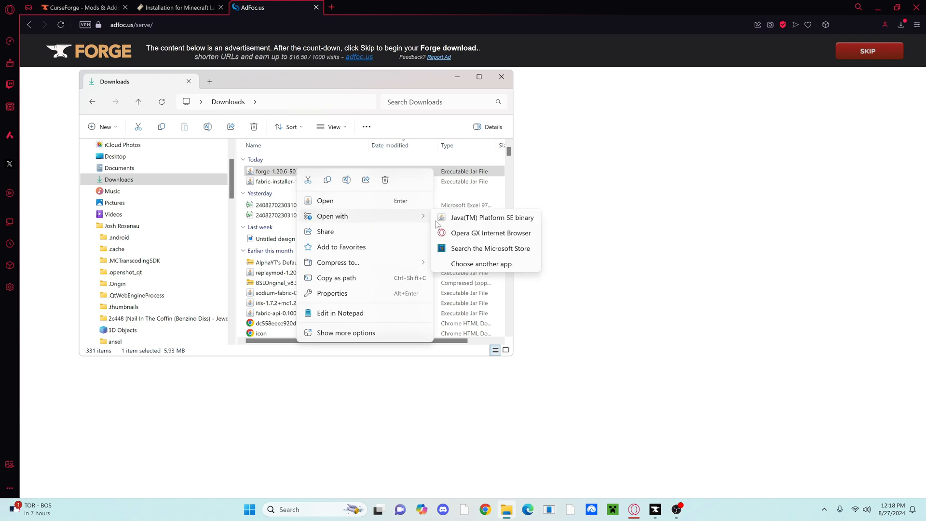
pyautogui.click(492, 217)
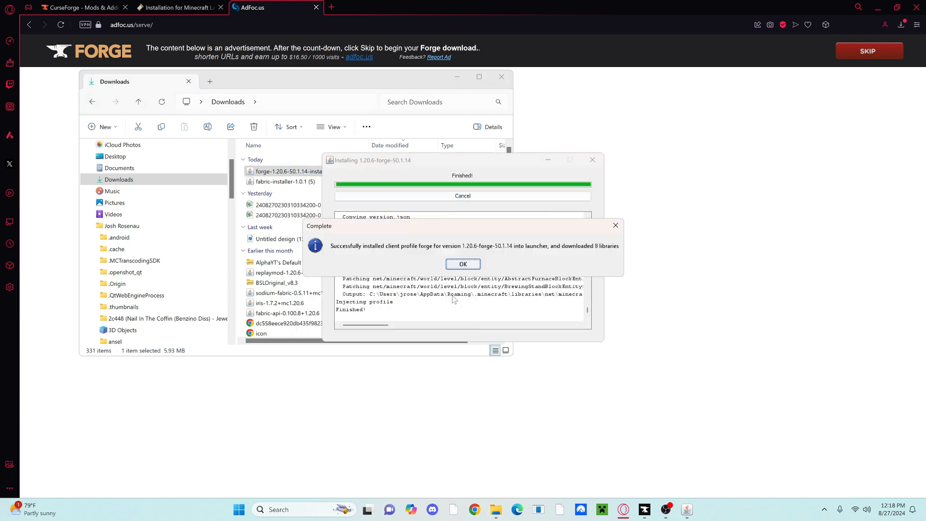
pyautogui.click(462, 263)
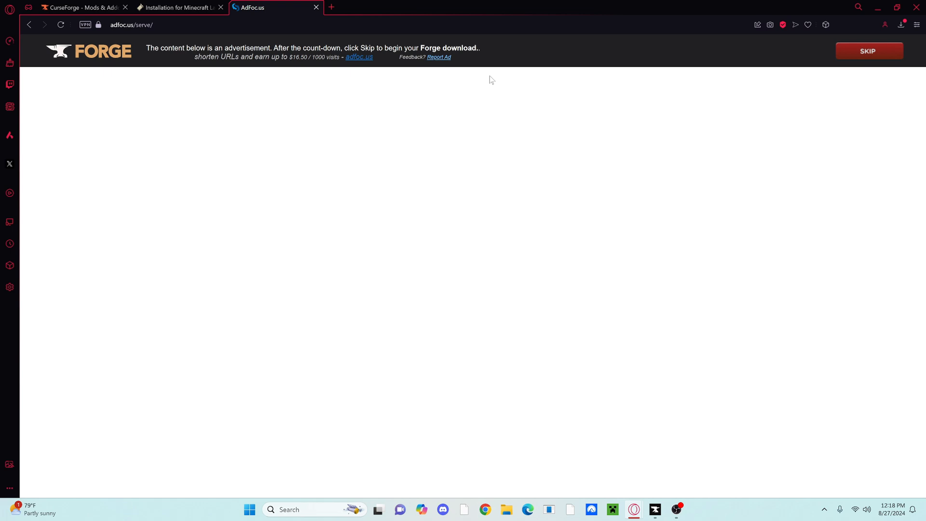
pyautogui.moveTo(423, 90)
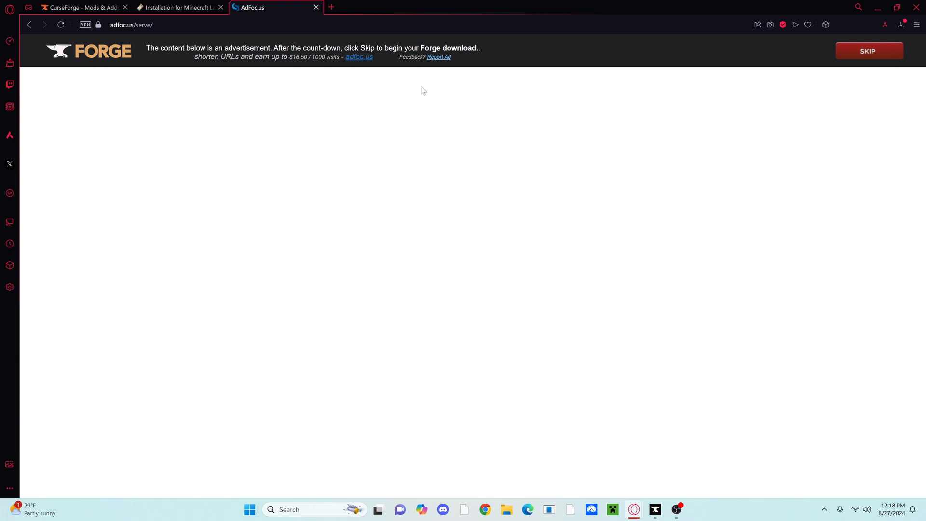
pyautogui.click(316, 7)
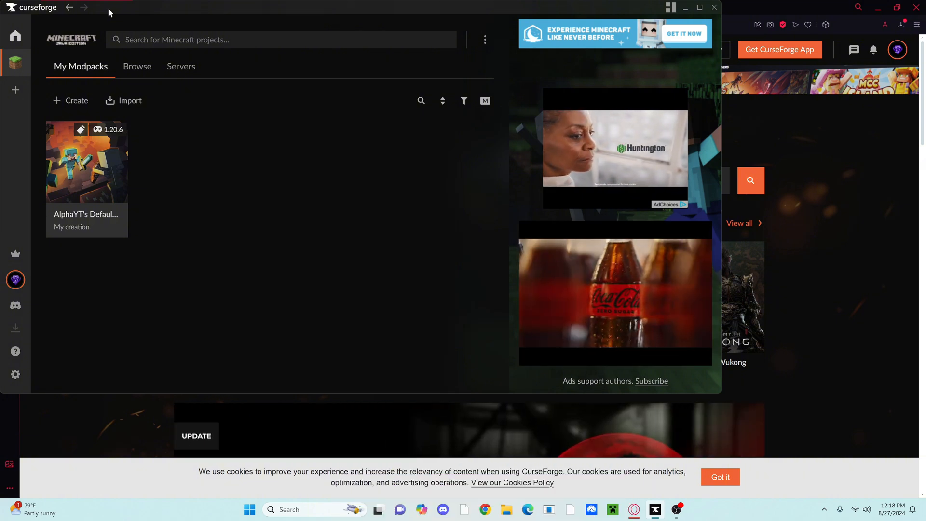
pyautogui.moveTo(348, 309)
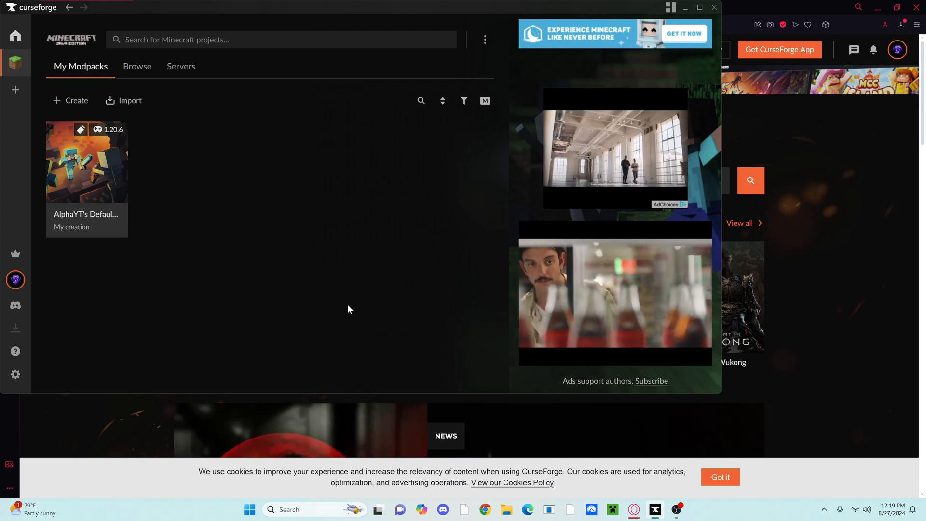
pyautogui.moveTo(329, 156)
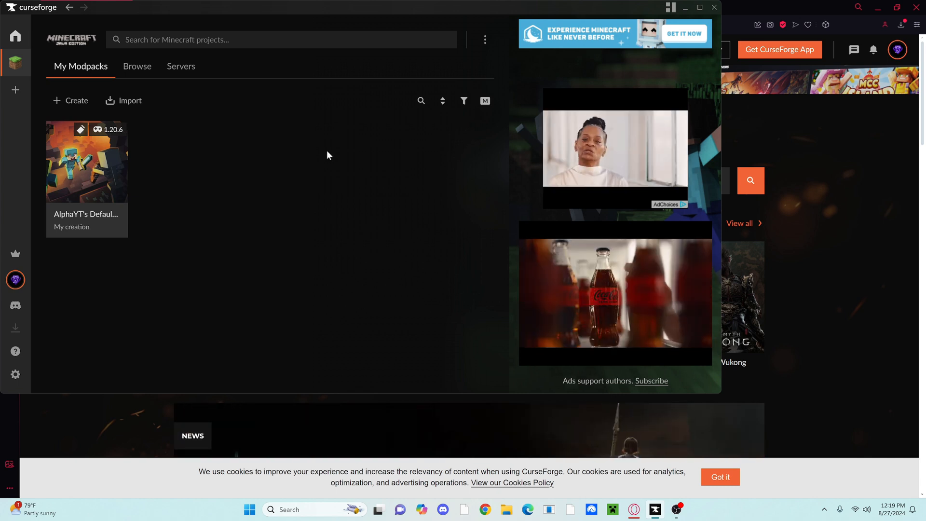
# Browse the CurseForge catalogue and open the BM: Revelations II modpack page.
pyautogui.click(137, 66)
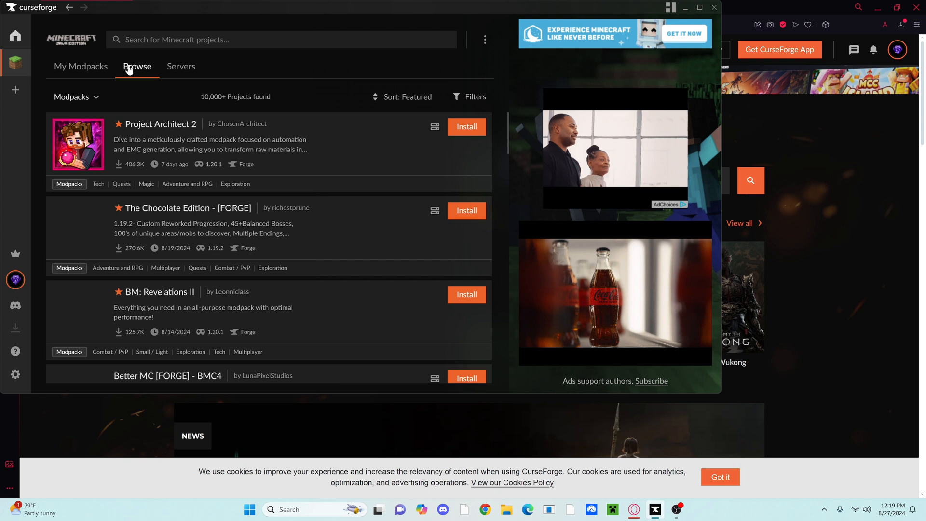
pyautogui.click(76, 97)
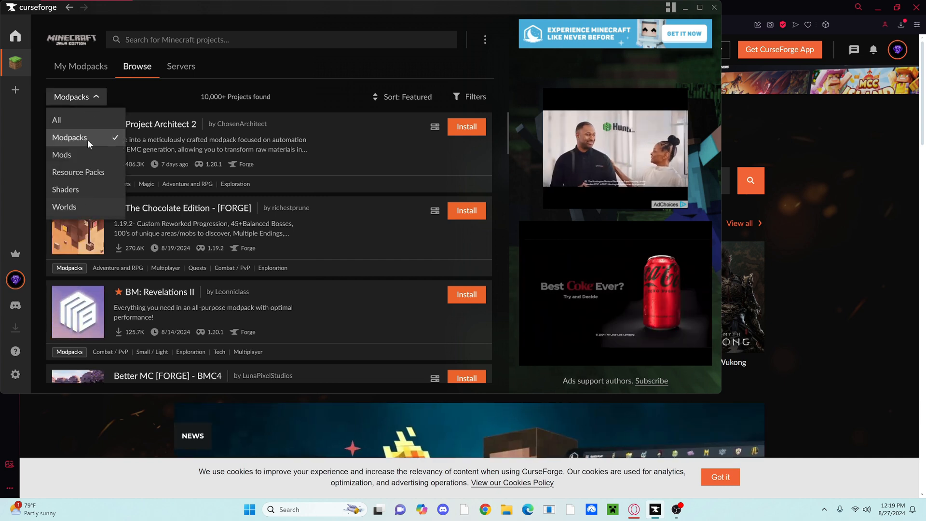
pyautogui.moveTo(161, 95)
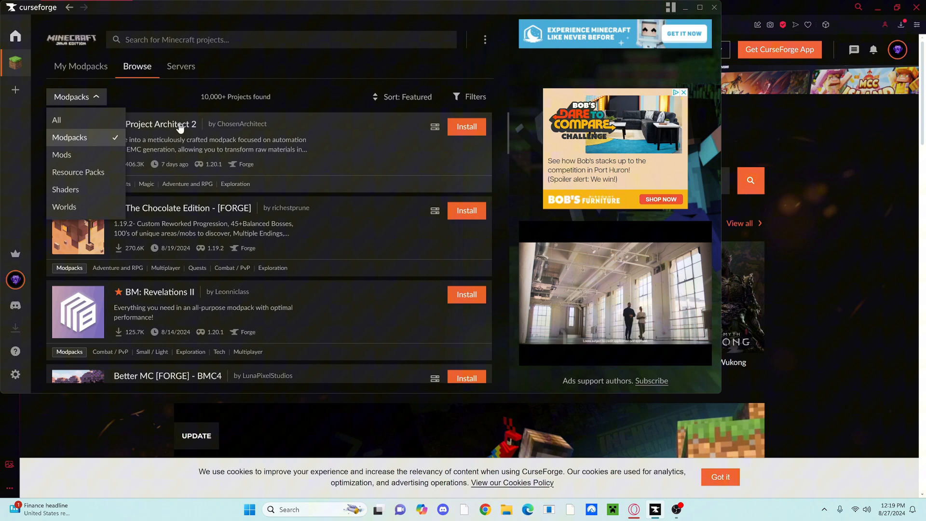
pyautogui.moveTo(169, 105)
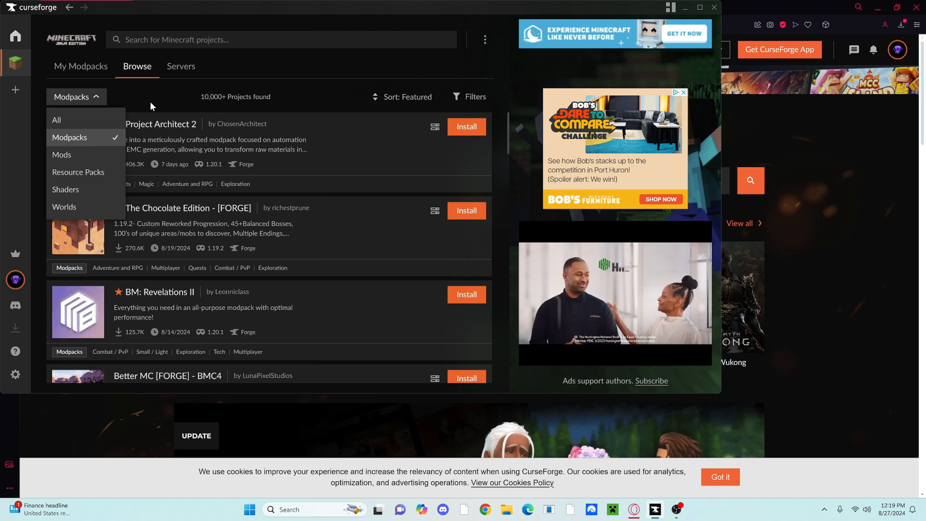
pyautogui.moveTo(93, 148)
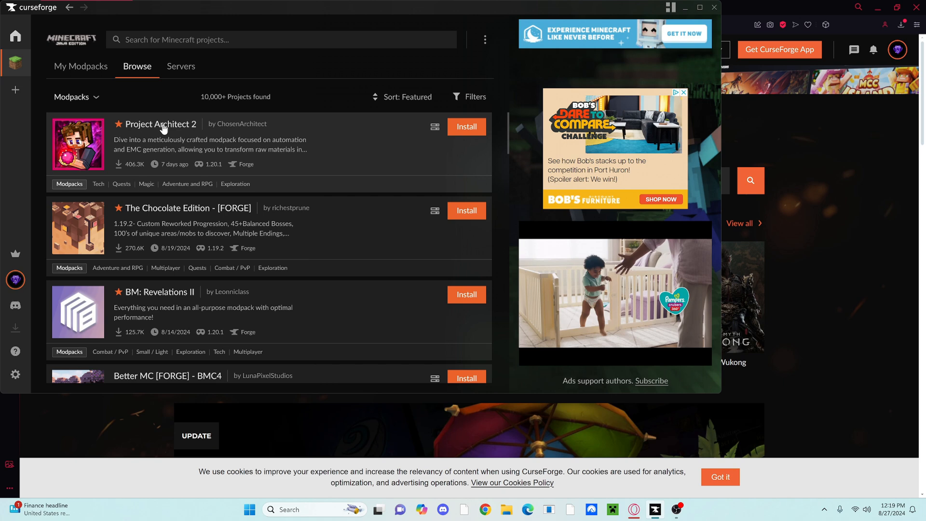
pyautogui.click(161, 291)
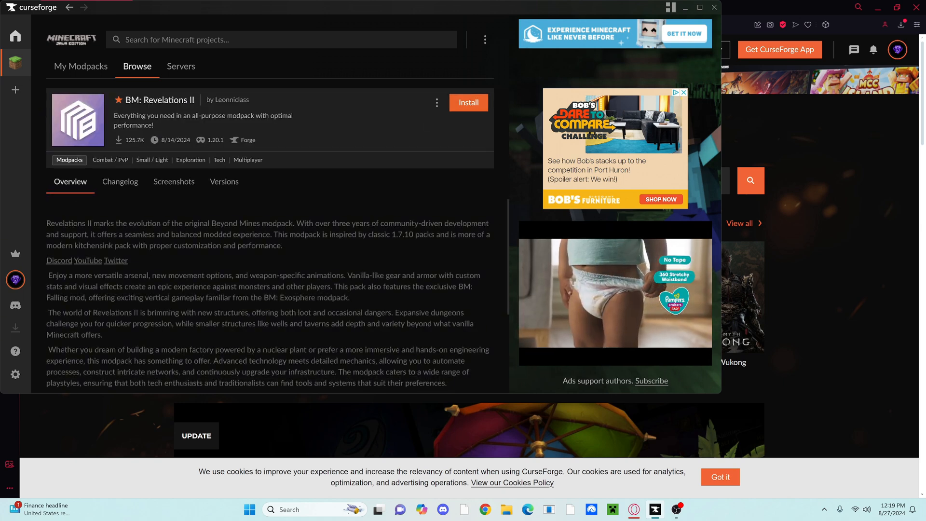
# Install BM: Revelations II, cancelling and restarting from Versions, then return to My Modpacks.
pyautogui.click(468, 102)
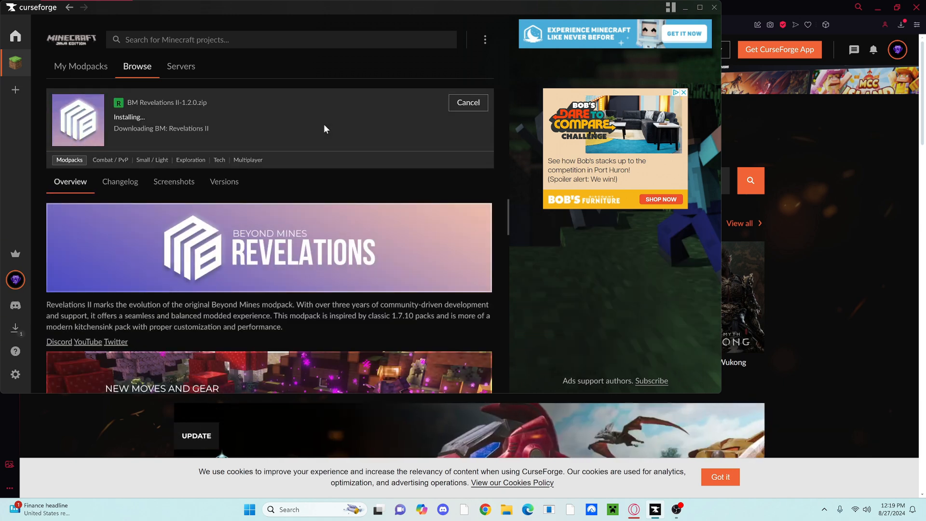
pyautogui.click(467, 103)
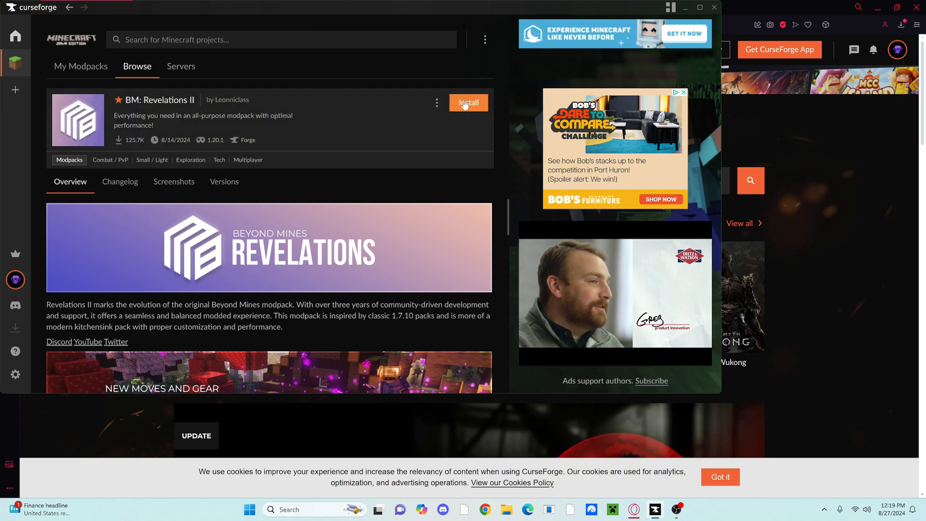
pyautogui.click(224, 181)
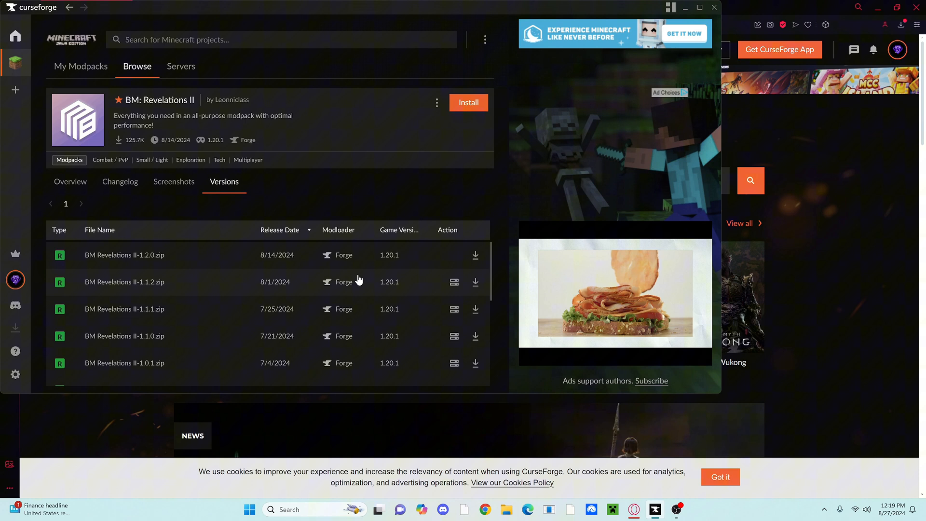
pyautogui.moveTo(378, 152)
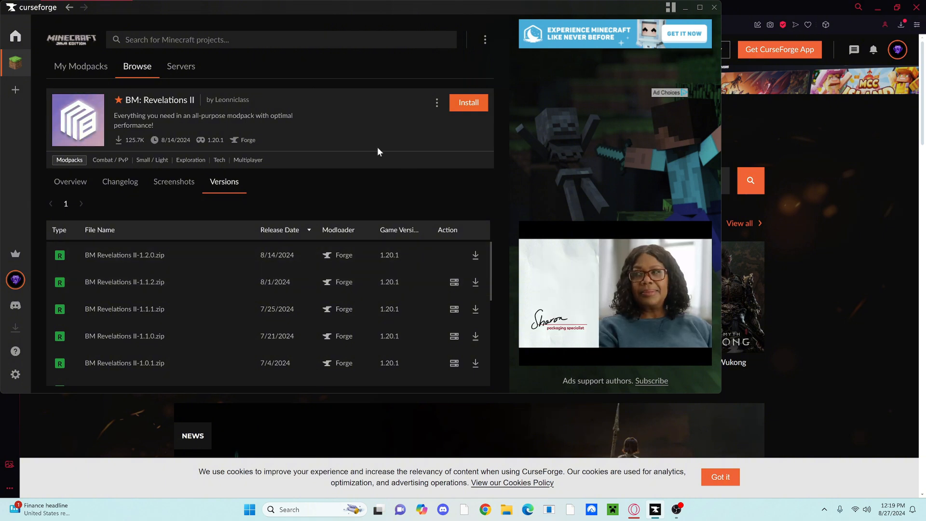
pyautogui.click(468, 103)
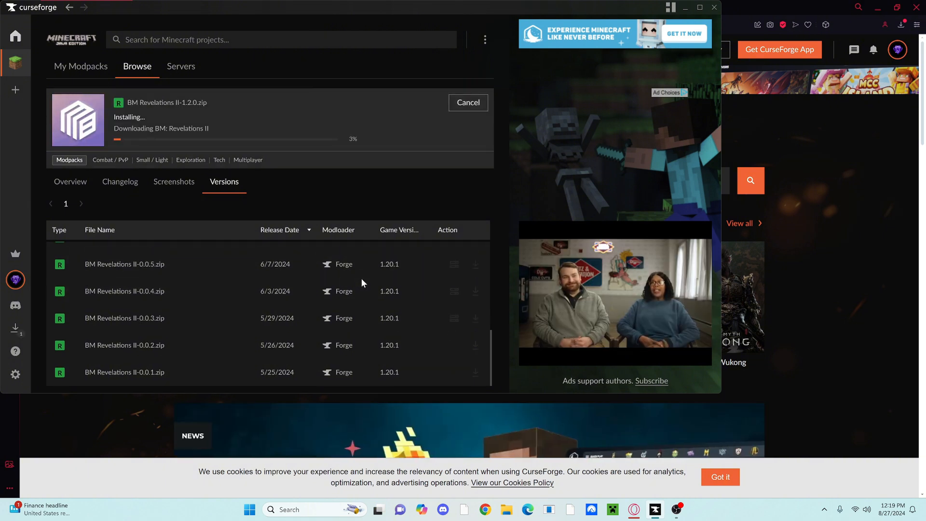
pyautogui.click(80, 66)
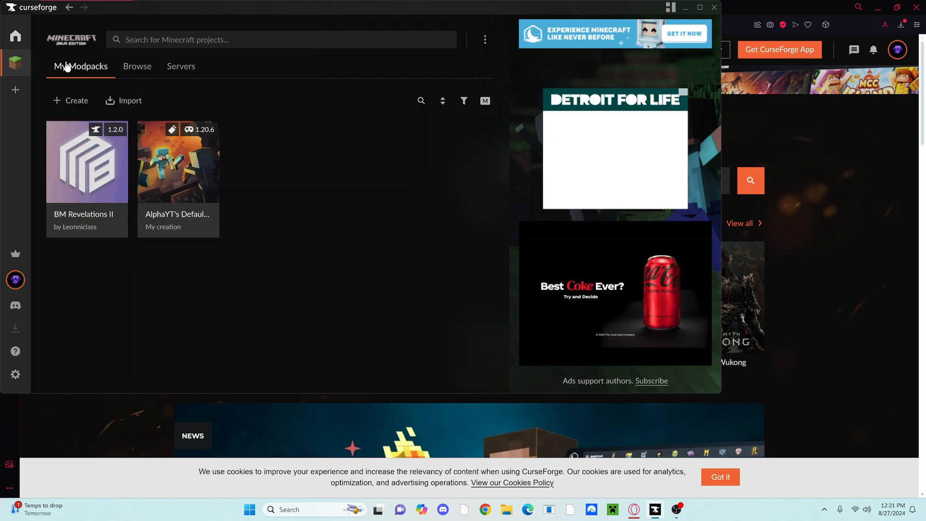
pyautogui.moveTo(87, 177)
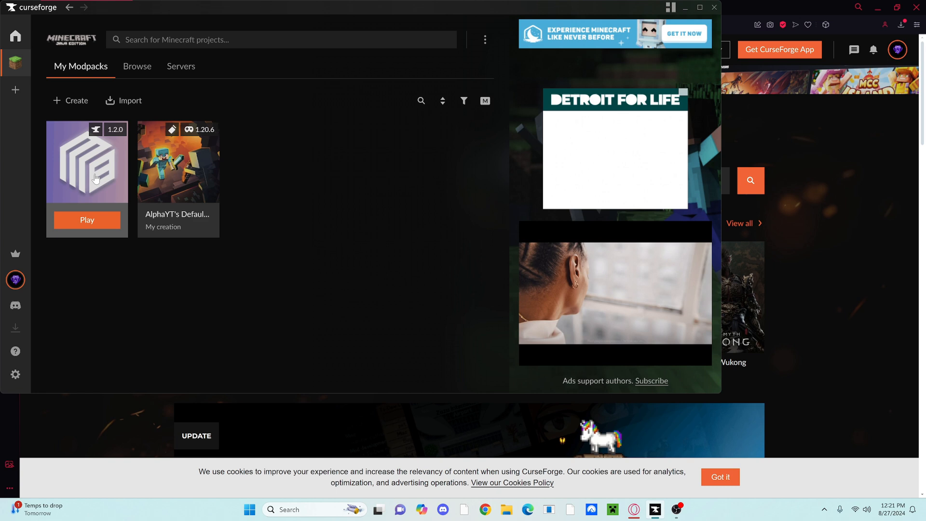
pyautogui.moveTo(387, 281)
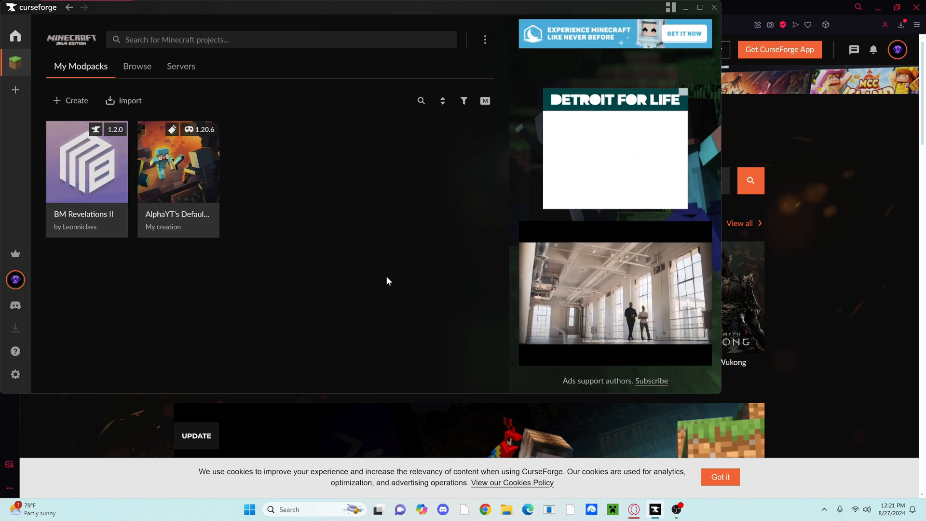
# Delete the BM: Revelations II profile and confirm in the Delete Profile dialog.
pyautogui.click(87, 163)
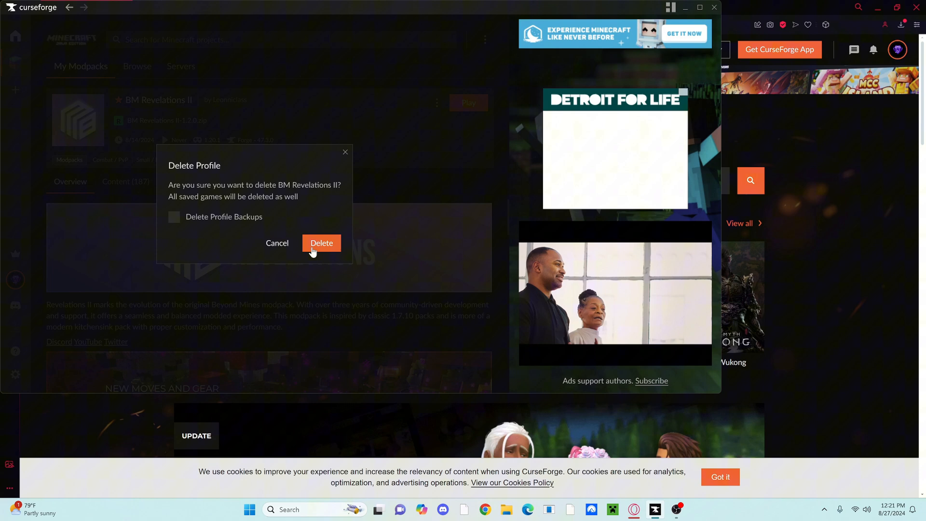
pyautogui.click(321, 243)
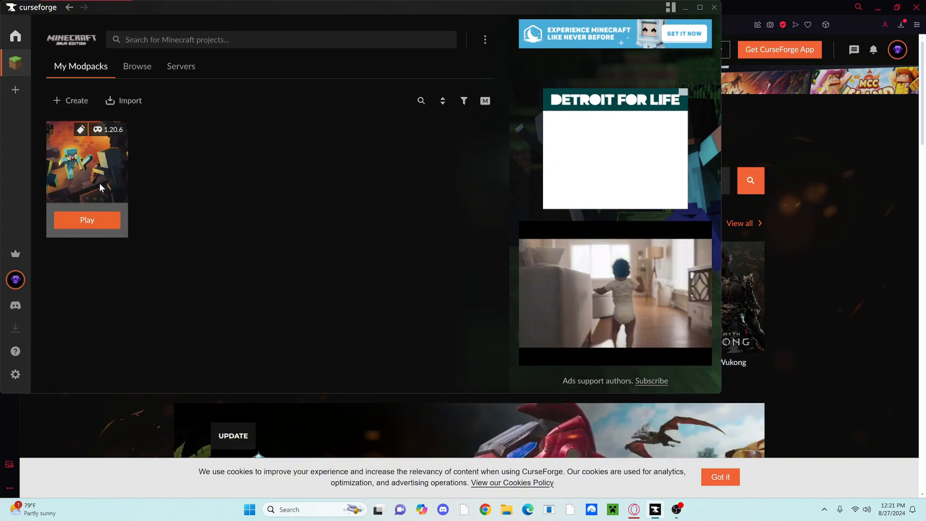
pyautogui.moveTo(70, 101)
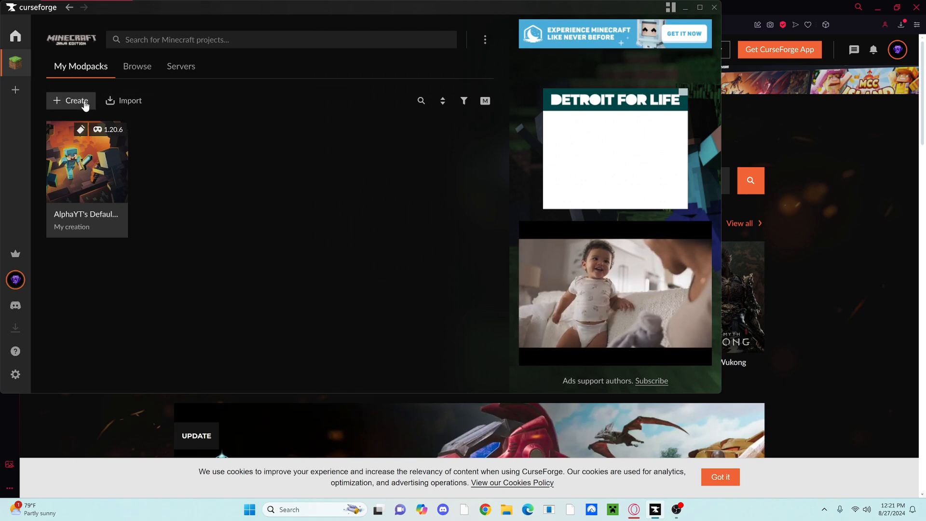
# Create Fabric profile 'dfgdgfhdg' for Minecraft 1.20.6 with Fabric loader 0.16.3.
pyautogui.click(70, 100)
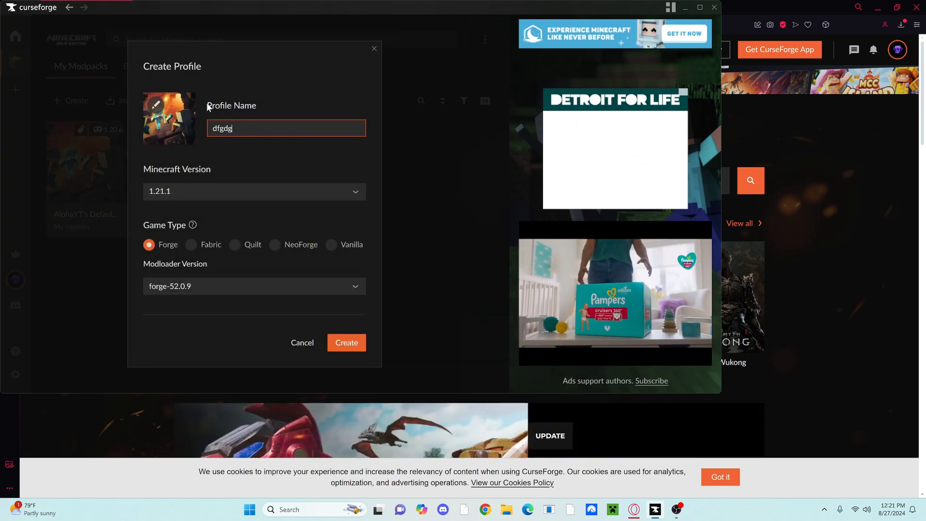
pyautogui.write('fhdg')
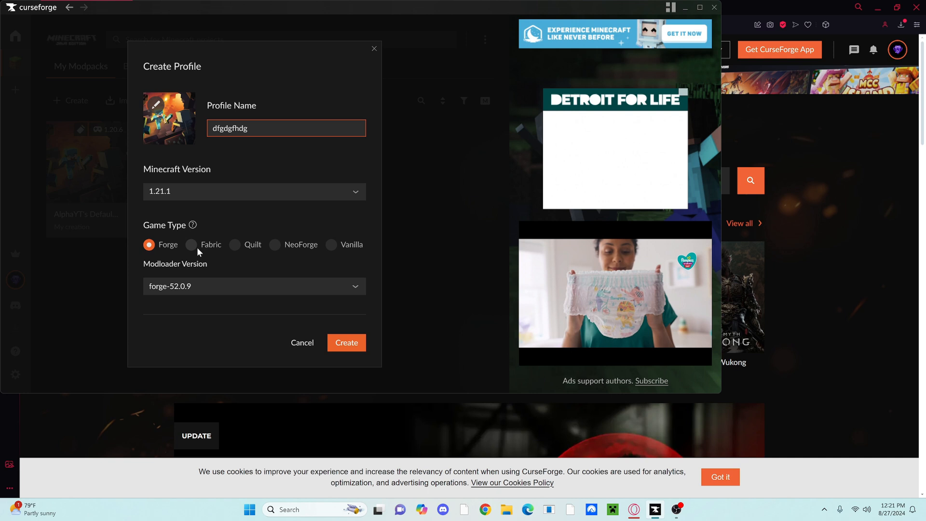
pyautogui.click(191, 245)
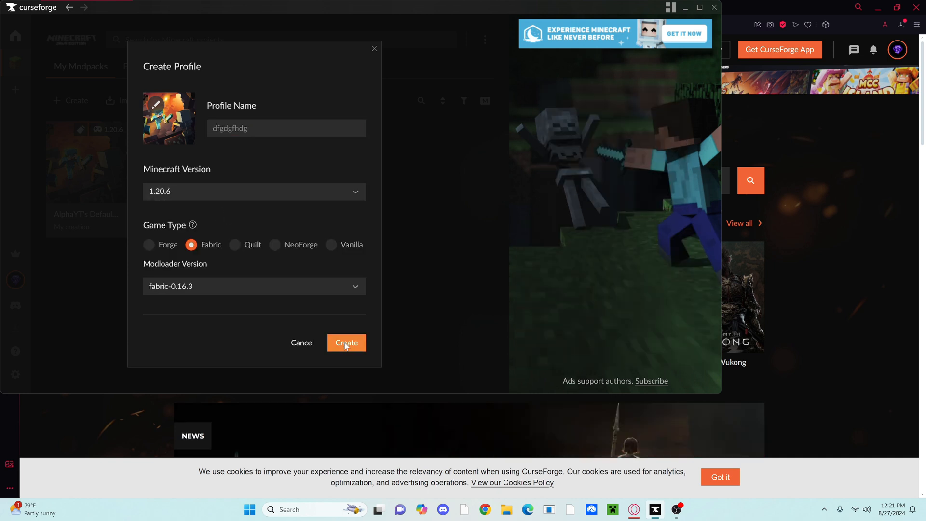
pyautogui.click(346, 343)
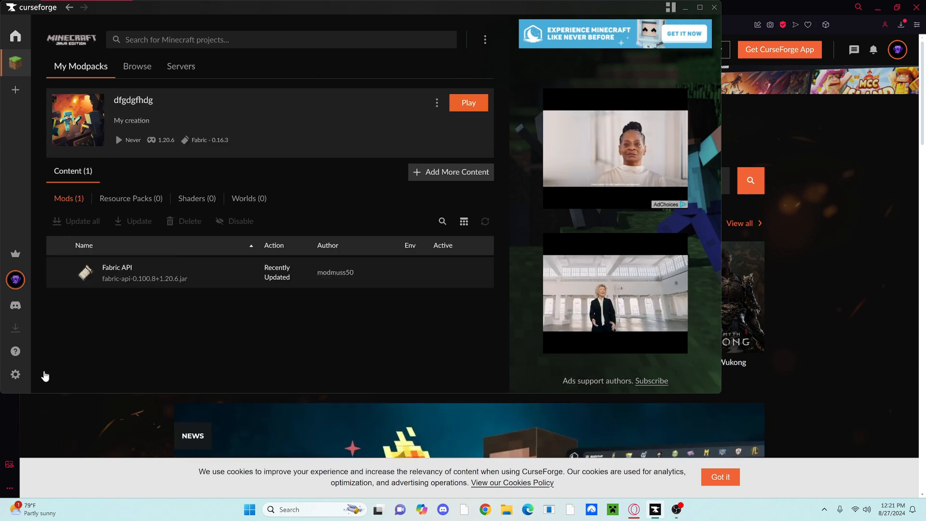
pyautogui.moveTo(284, 313)
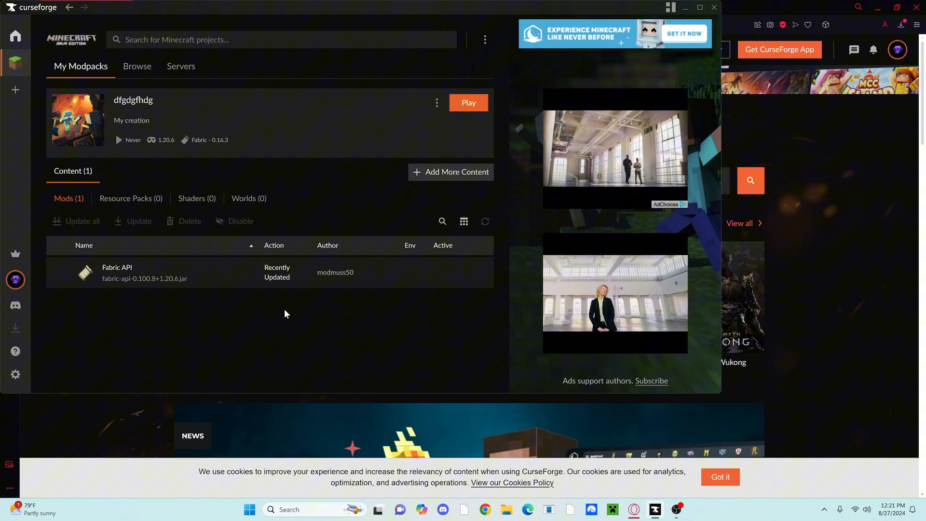
pyautogui.click(451, 171)
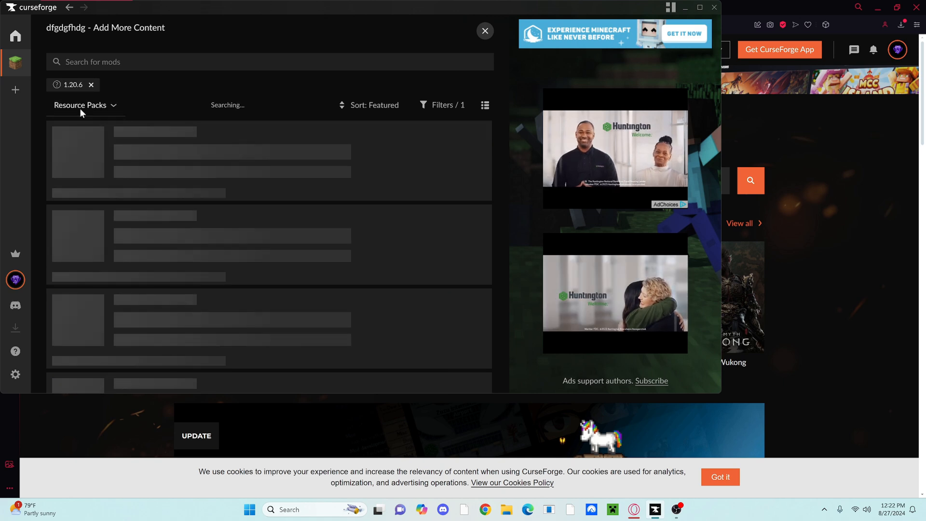
# Filter the catalogue to mods and install MrCrayfish's Furniture Mod: Refurbished.
pyautogui.click(80, 106)
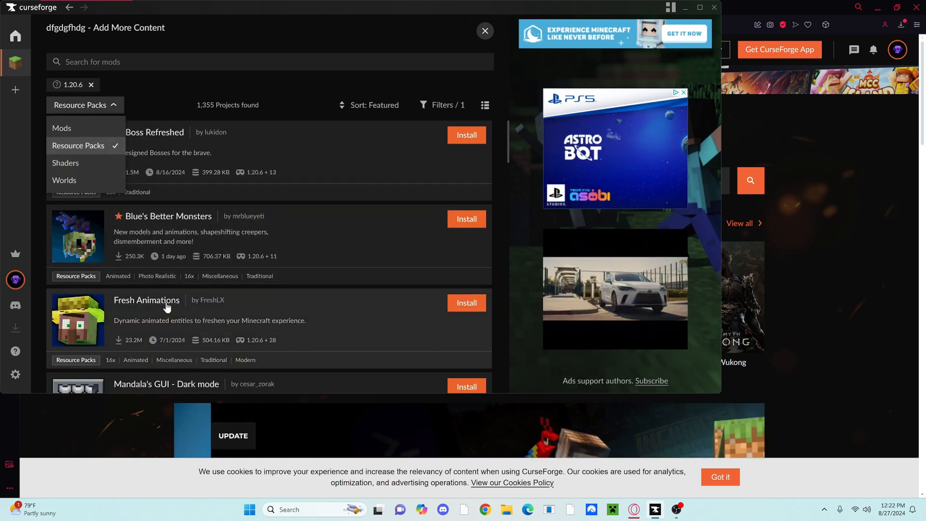
pyautogui.moveTo(229, 315)
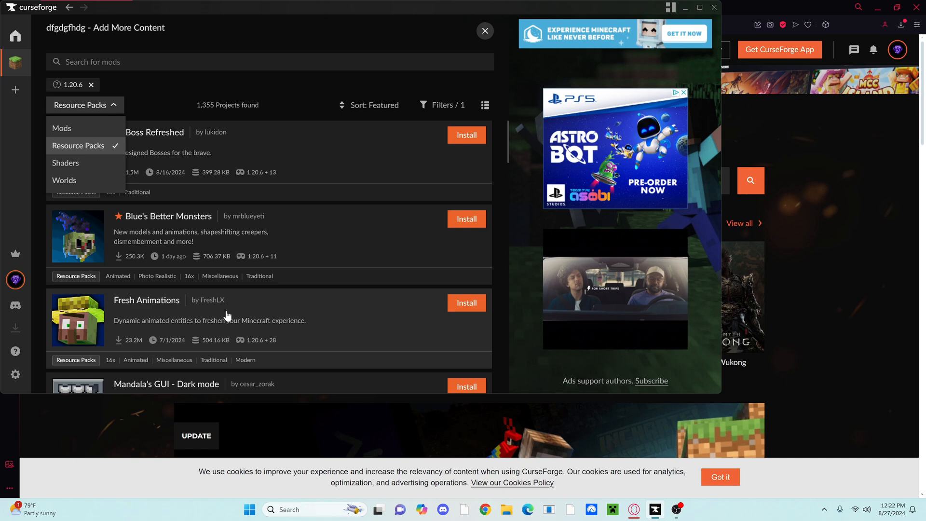
pyautogui.moveTo(86, 132)
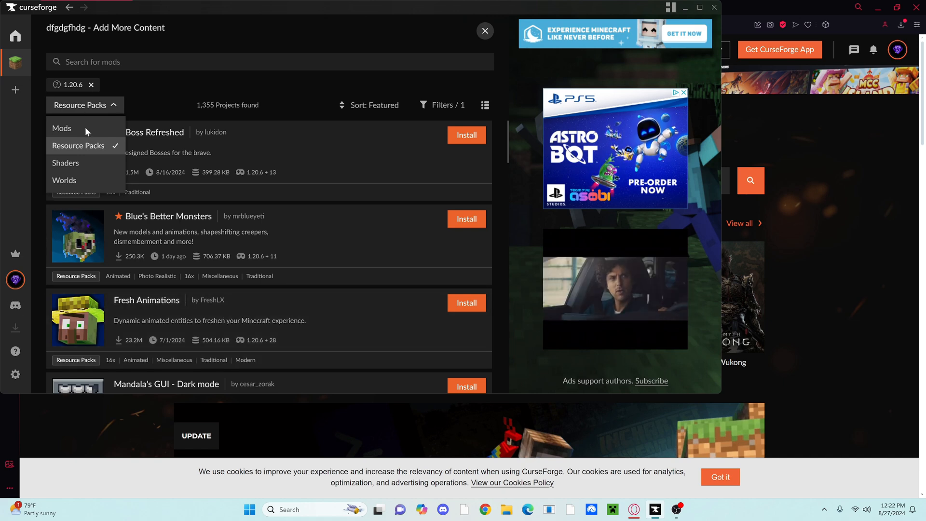
pyautogui.click(61, 128)
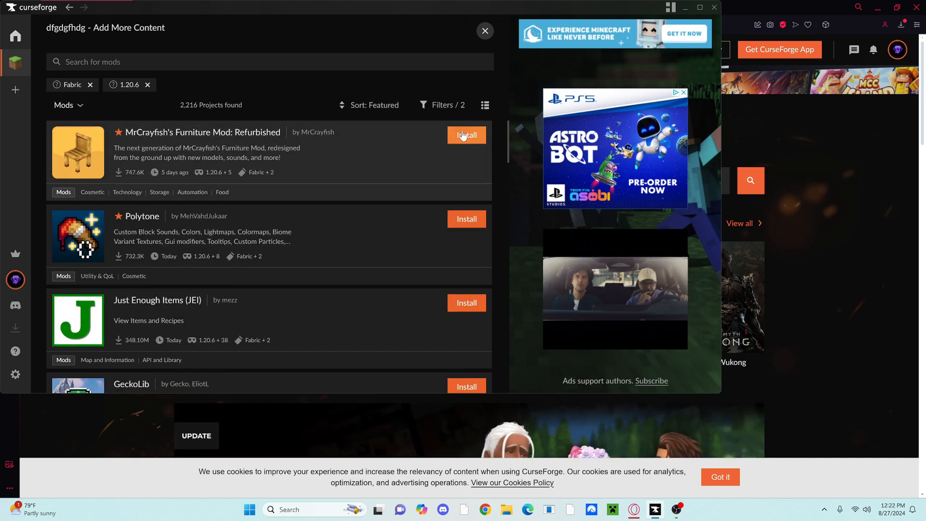
pyautogui.click(466, 134)
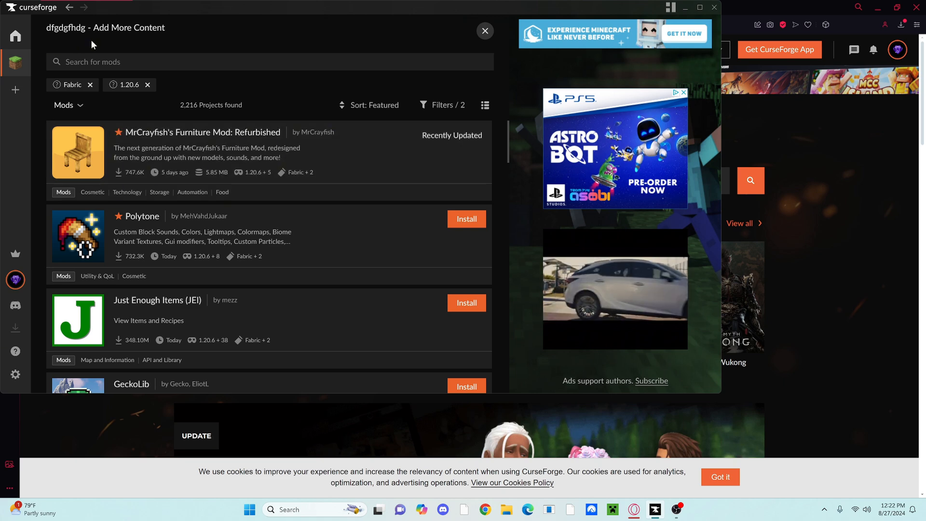
# Read through the Furniture mod's Overview, then close it to return to the modpack.
pyautogui.click(200, 131)
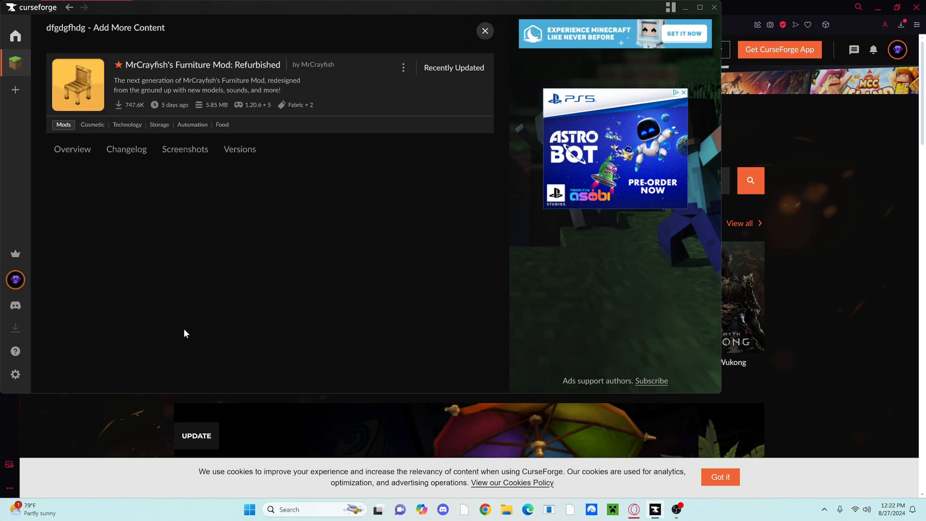
pyautogui.scroll(-3)
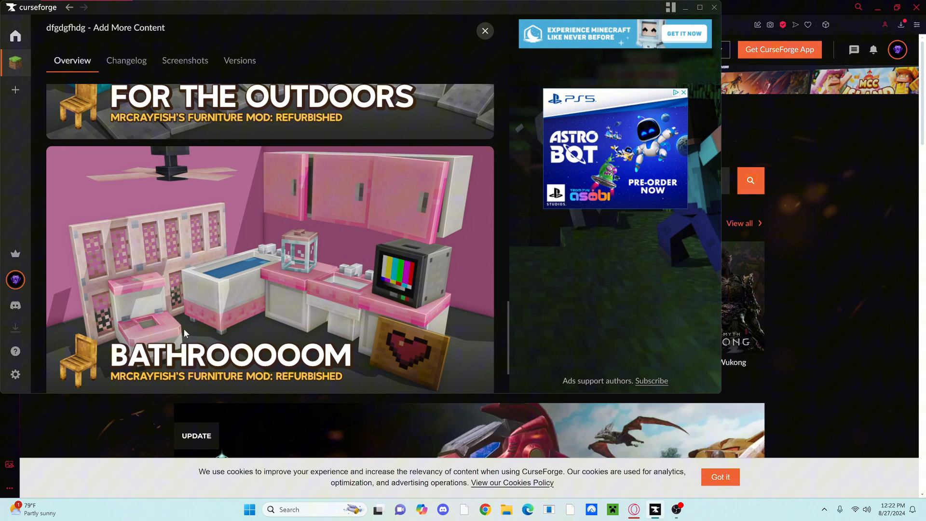
pyautogui.scroll(-3)
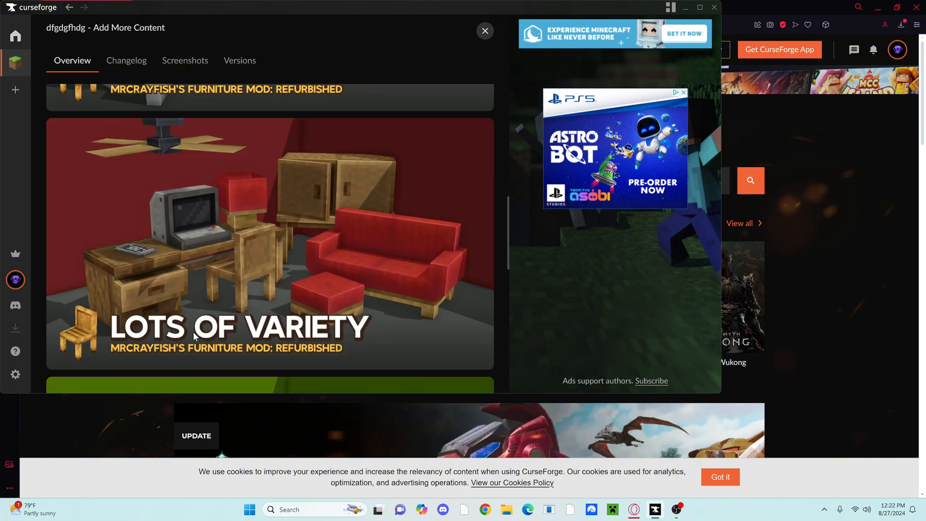
pyautogui.scroll(-3)
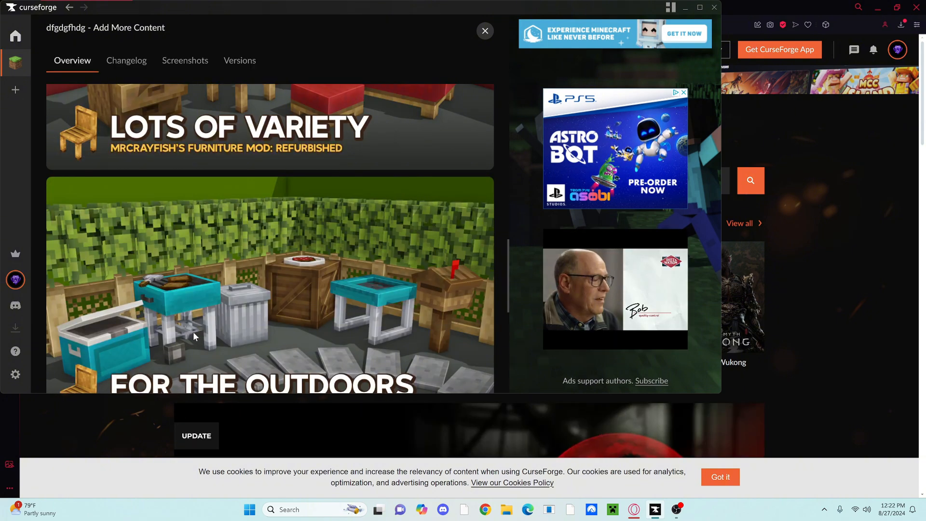
pyautogui.scroll(3)
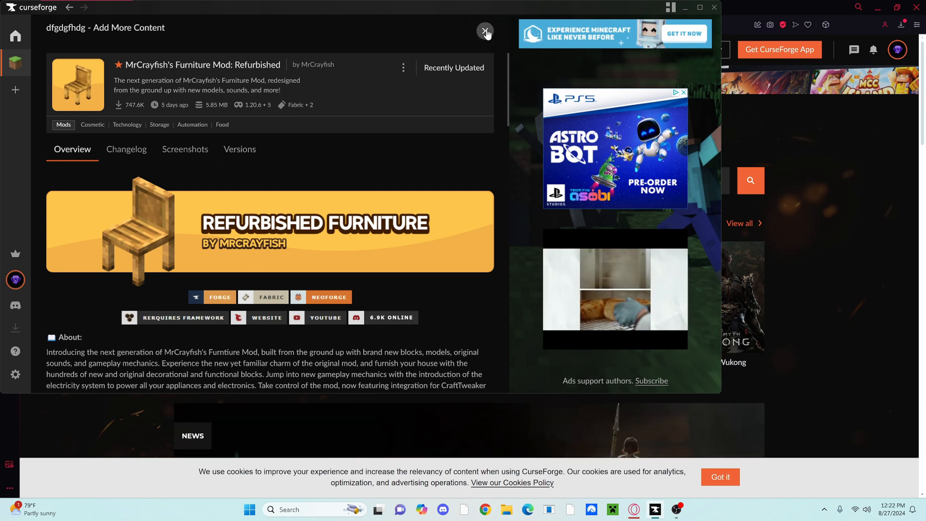
pyautogui.click(485, 31)
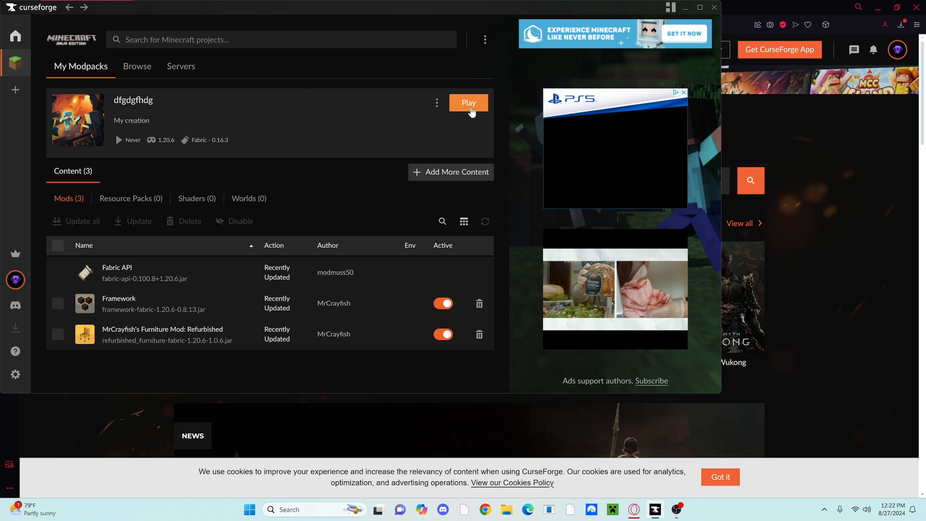
pyautogui.moveTo(427, 170)
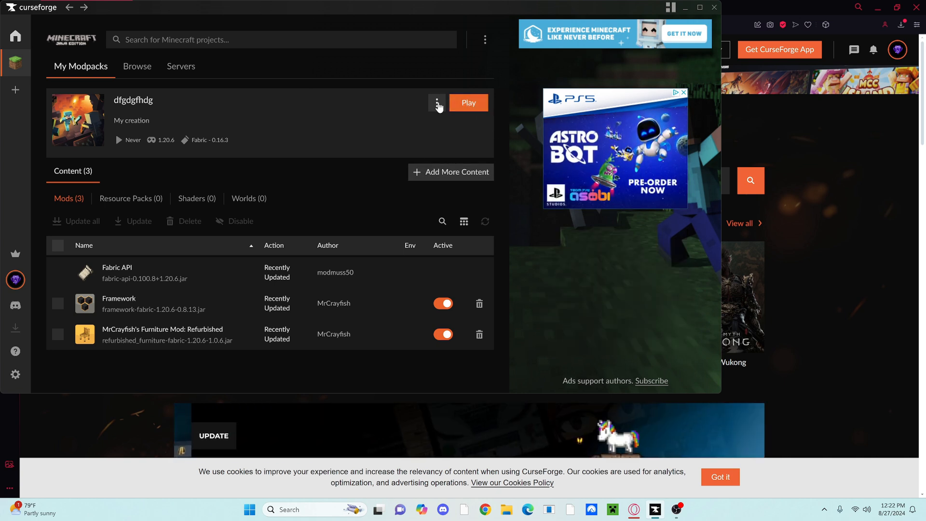
# Export the dfgdgfhdg profile with the 'mods' folder included.
pyautogui.click(437, 102)
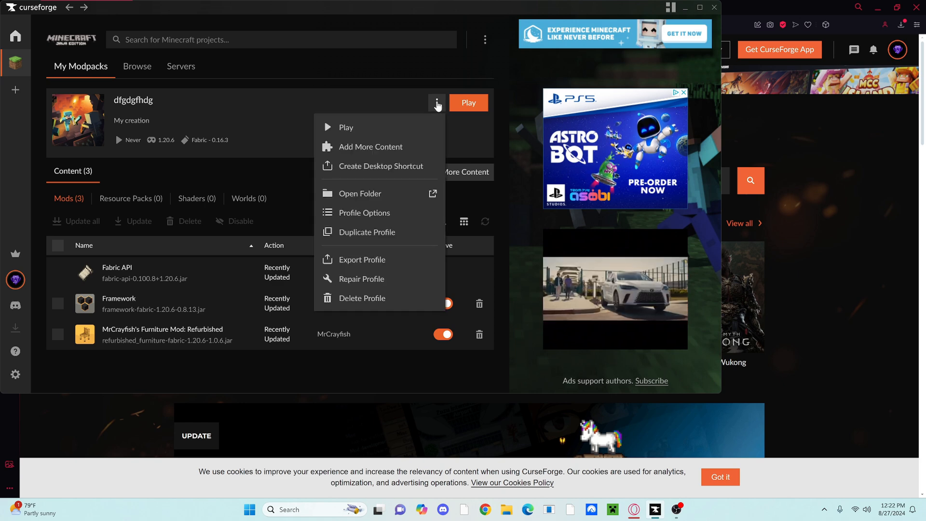
pyautogui.click(361, 260)
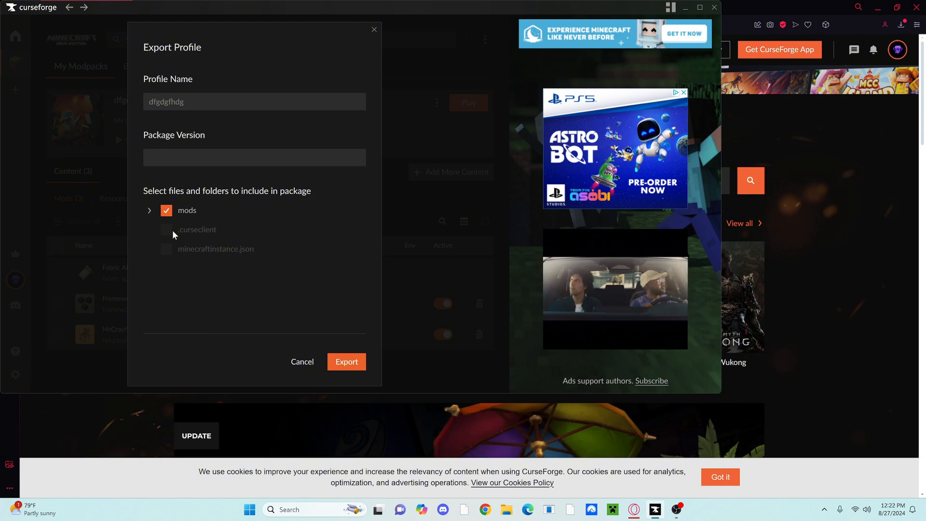
pyautogui.moveTo(187, 236)
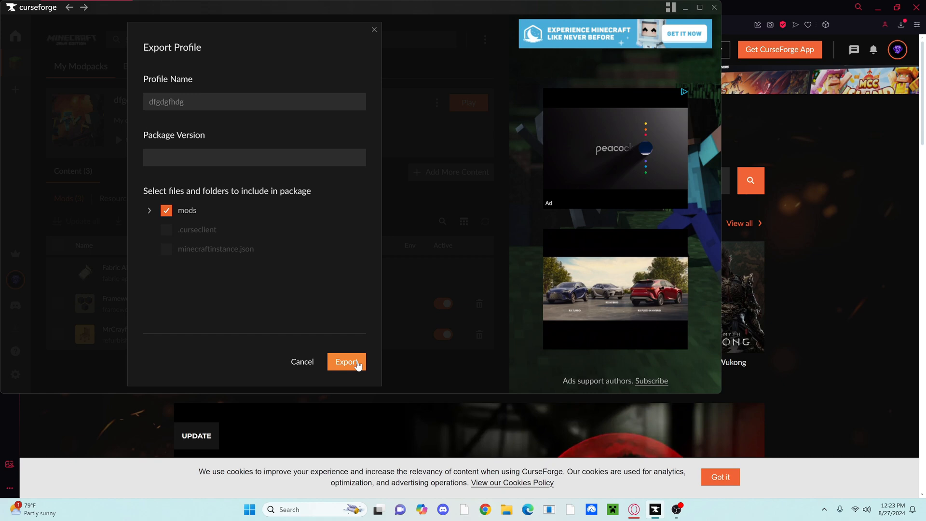
pyautogui.click(347, 362)
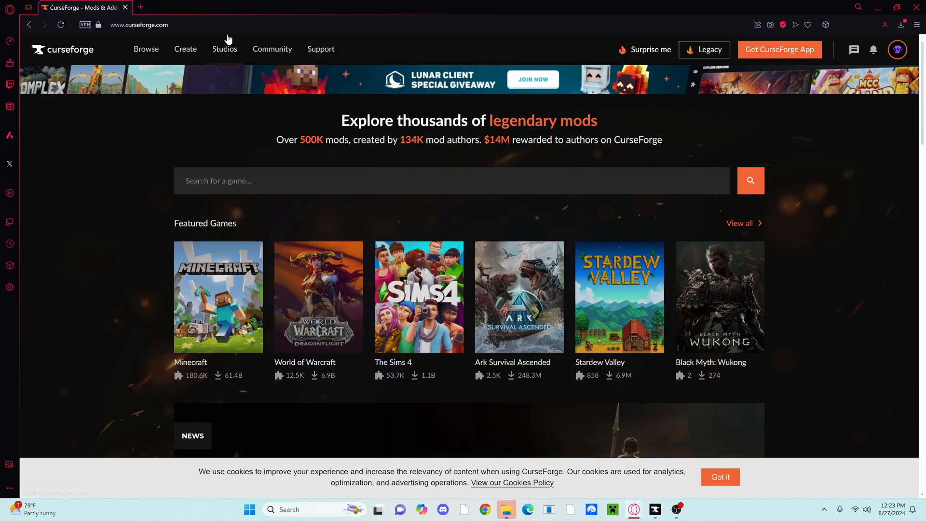
# Start a new CurseForge for Authors project using the colourful flower image as logo.
pyautogui.click(185, 49)
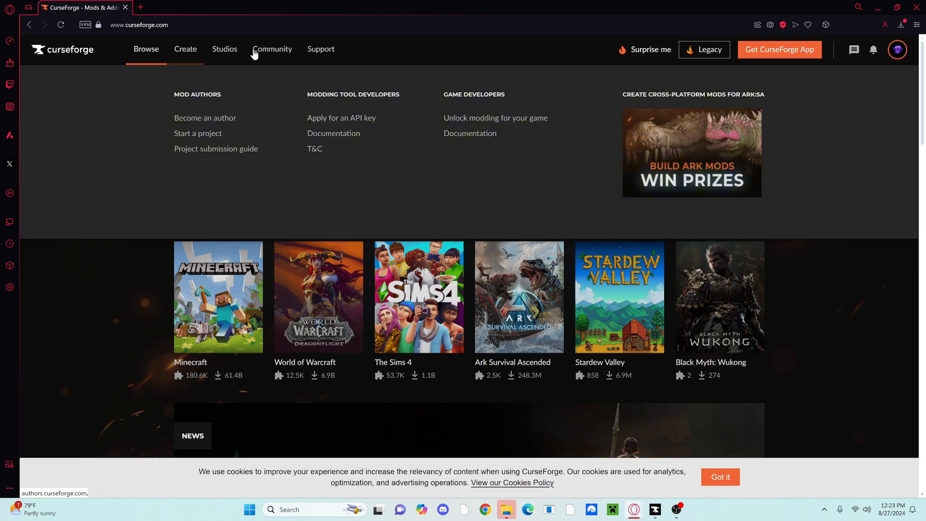
pyautogui.click(198, 133)
pyautogui.write('d')
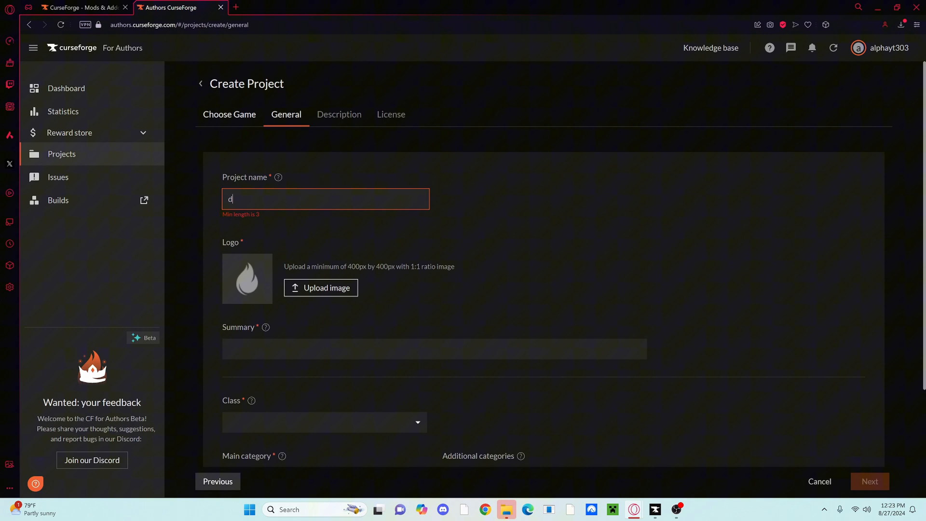
pyautogui.click(321, 288)
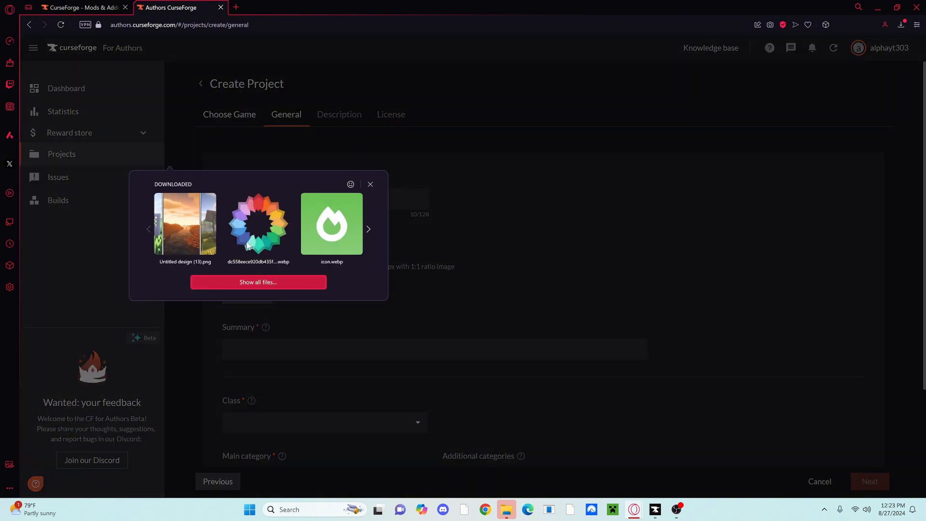
pyautogui.click(257, 223)
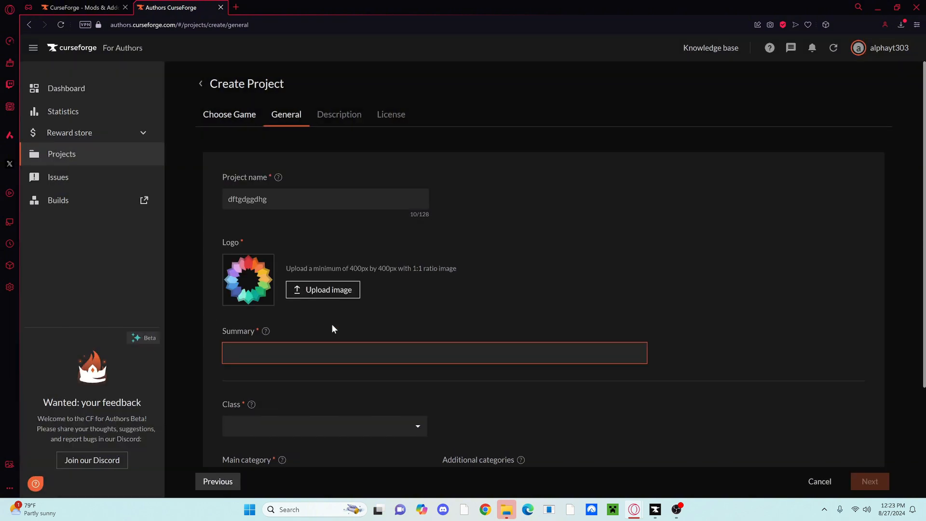
# Enter the project summary, set main category Horror, and move to the Description step.
pyautogui.click(324, 426)
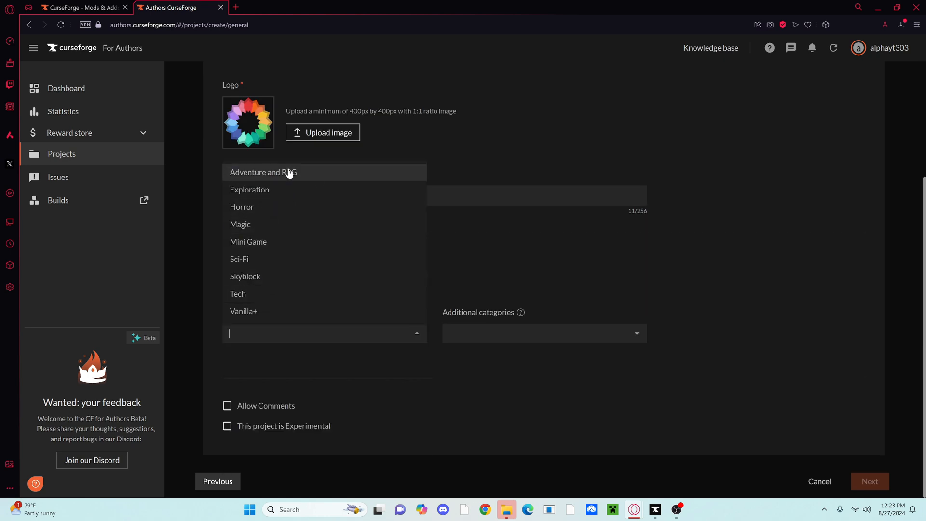
pyautogui.moveTo(346, 245)
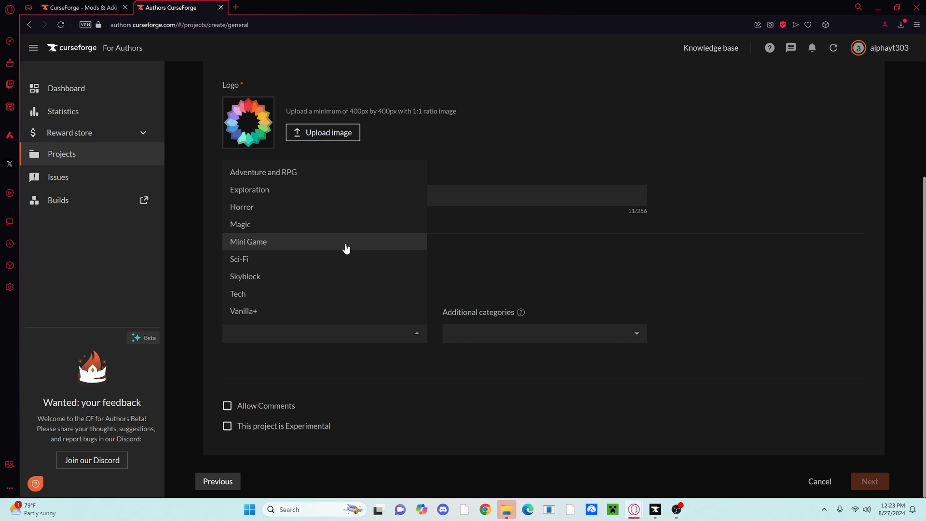
pyautogui.moveTo(301, 207)
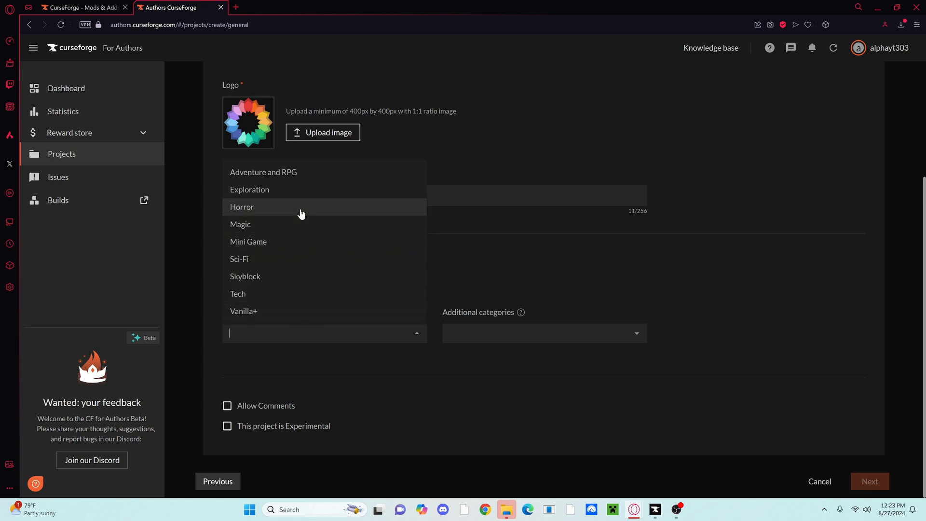
pyautogui.click(241, 207)
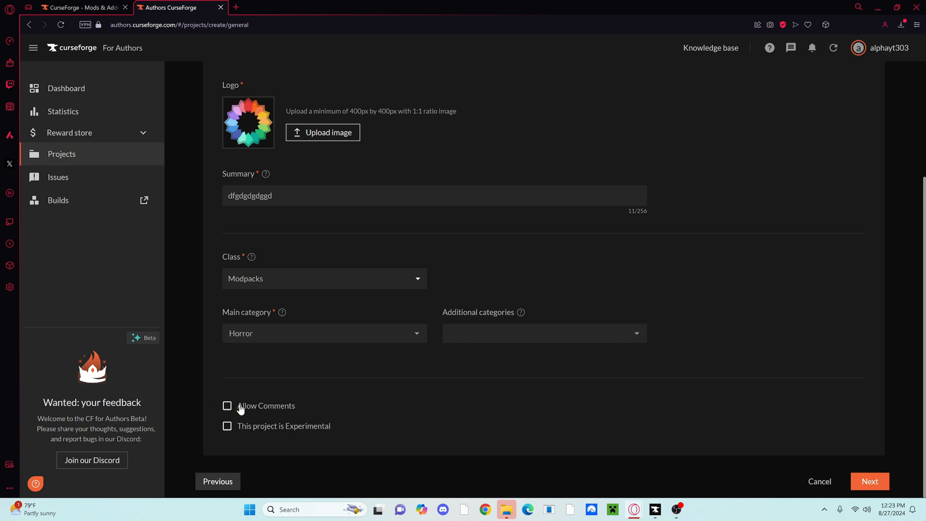
pyautogui.moveTo(315, 431)
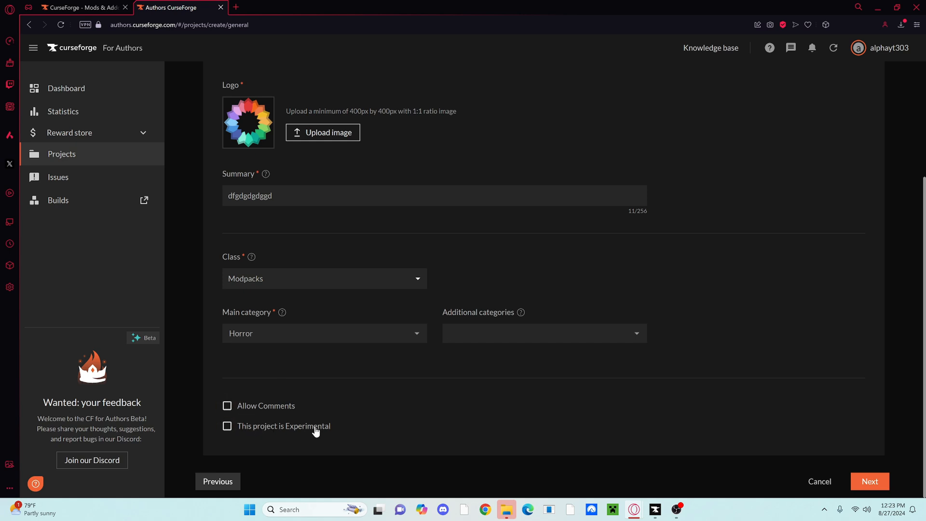
pyautogui.scroll(3)
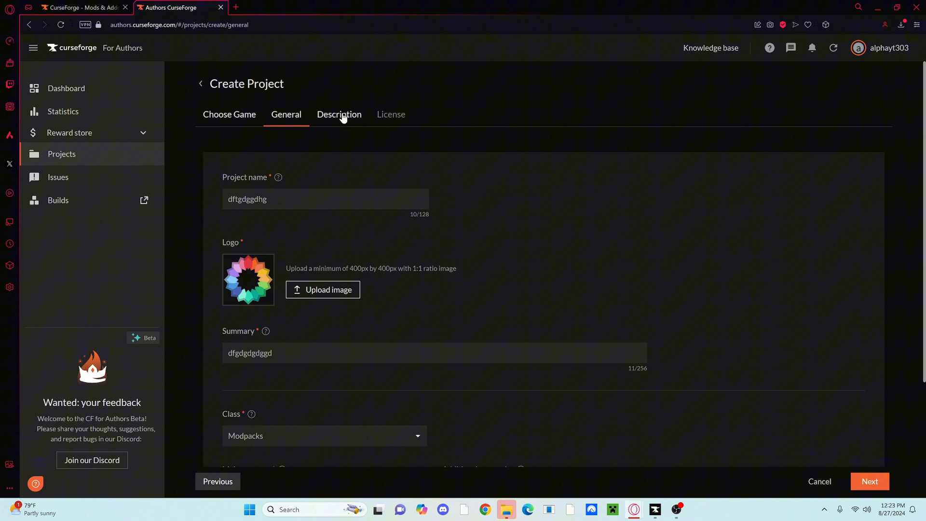
pyautogui.click(339, 114)
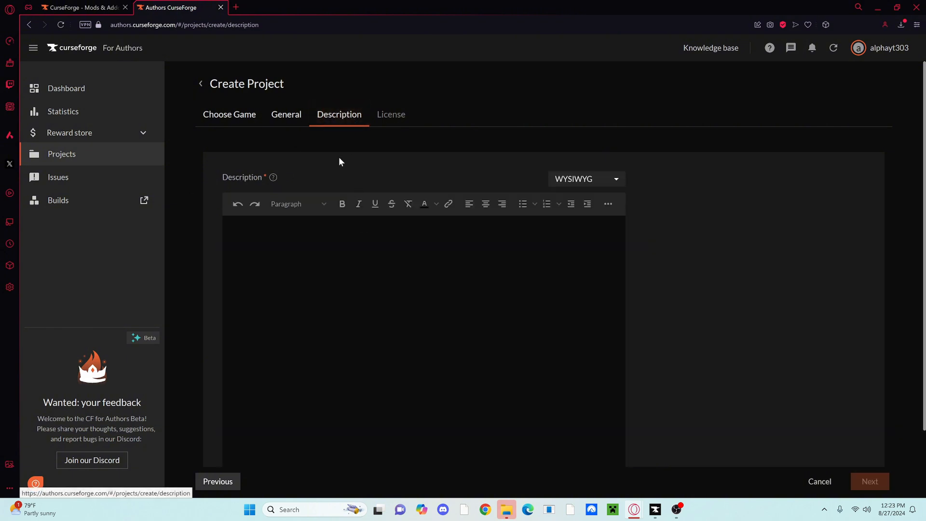
pyautogui.click(287, 114)
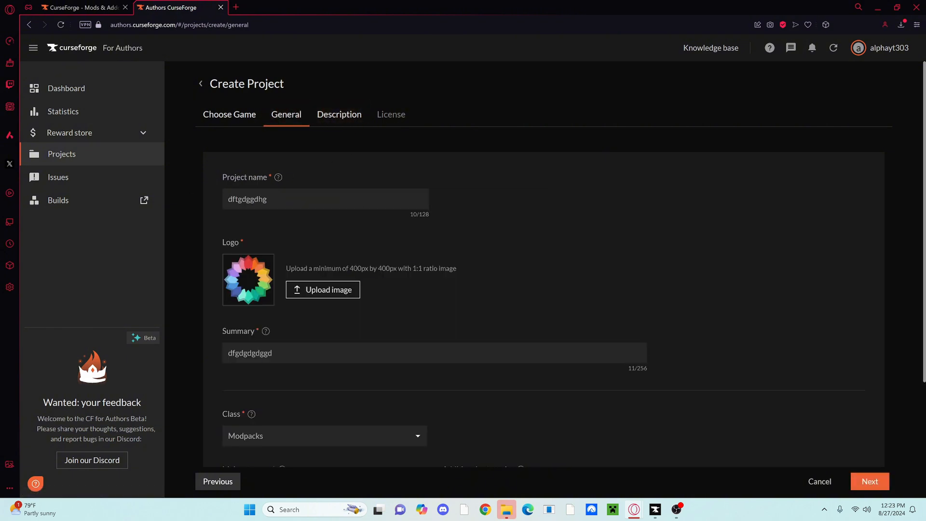
pyautogui.click(325, 200)
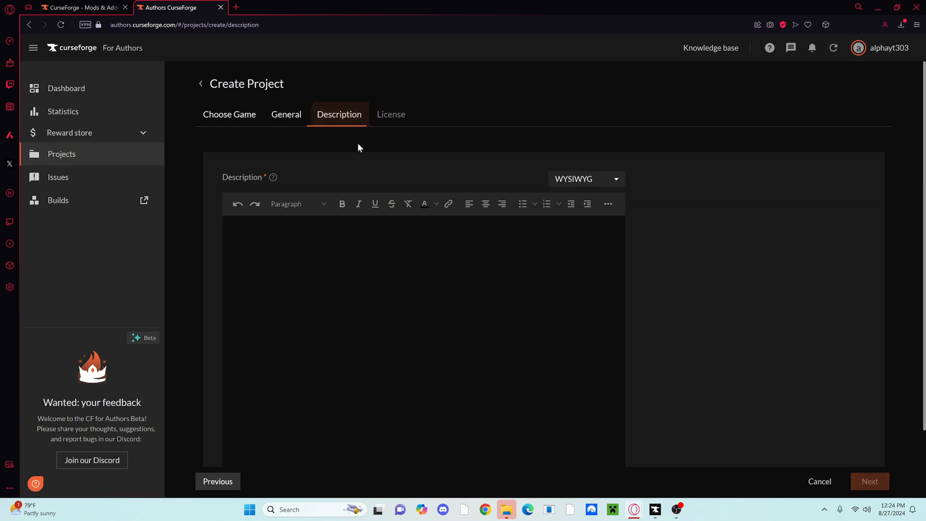
pyautogui.moveTo(695, 204)
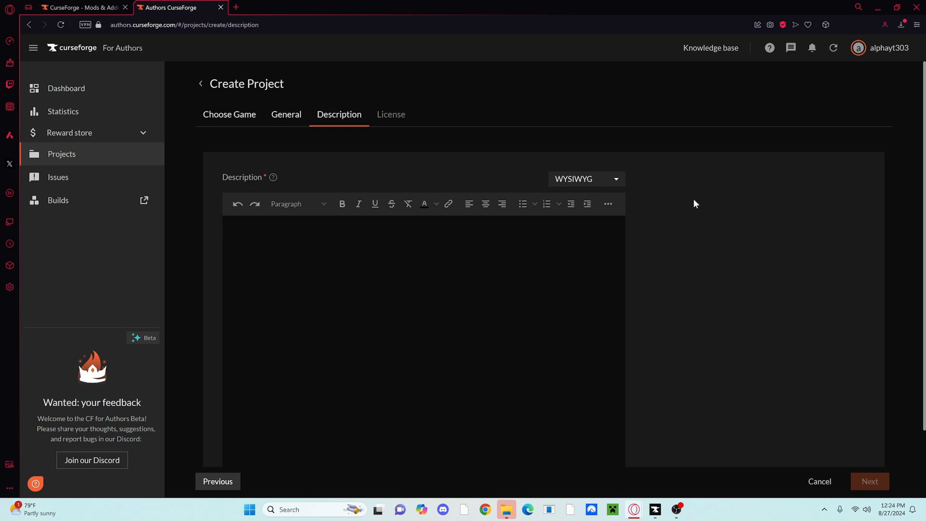
pyautogui.moveTo(288, 315)
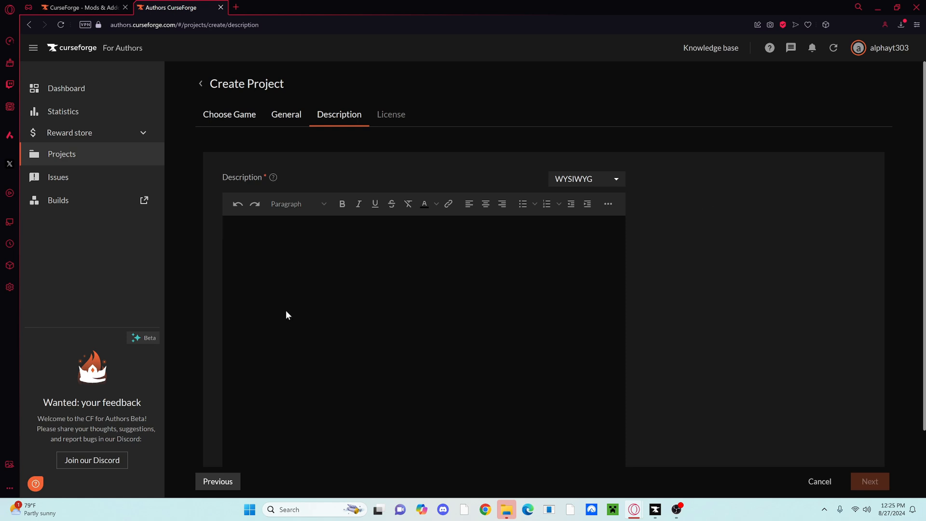
pyautogui.click(355, 236)
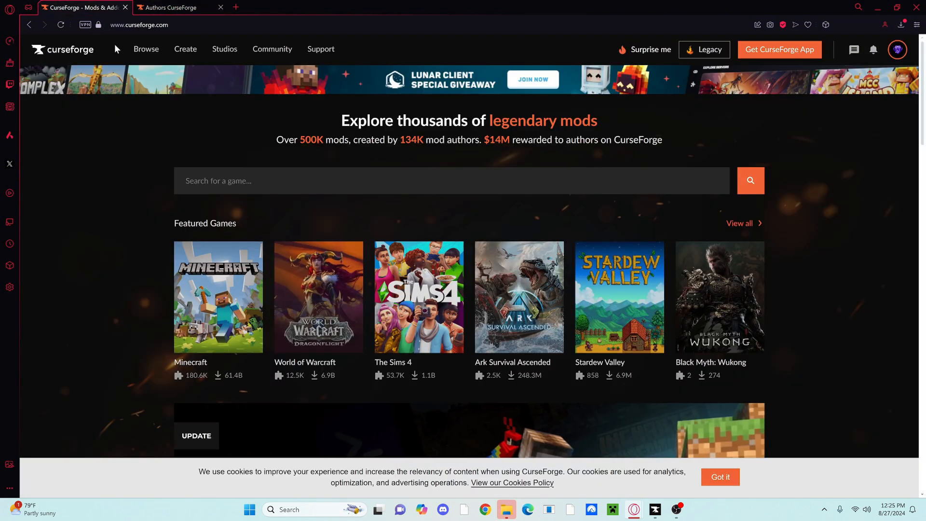
pyautogui.click(897, 49)
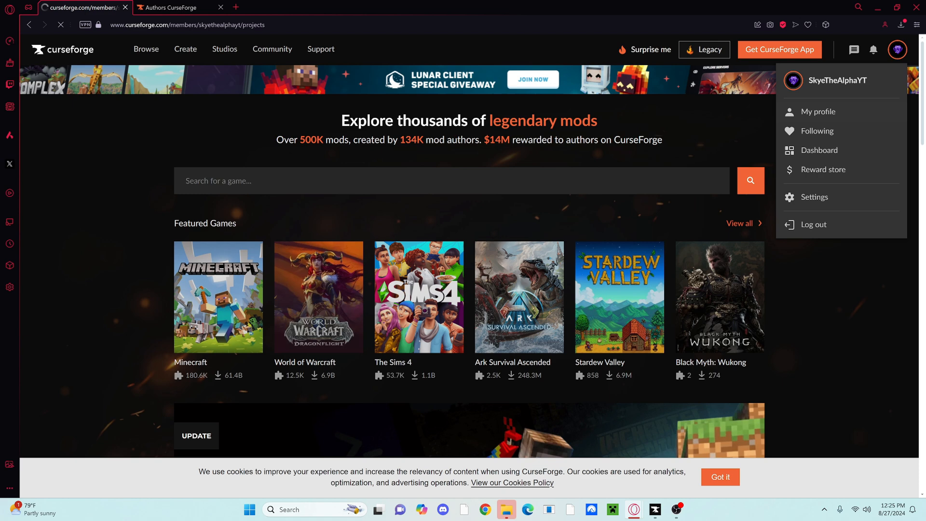
pyautogui.click(819, 111)
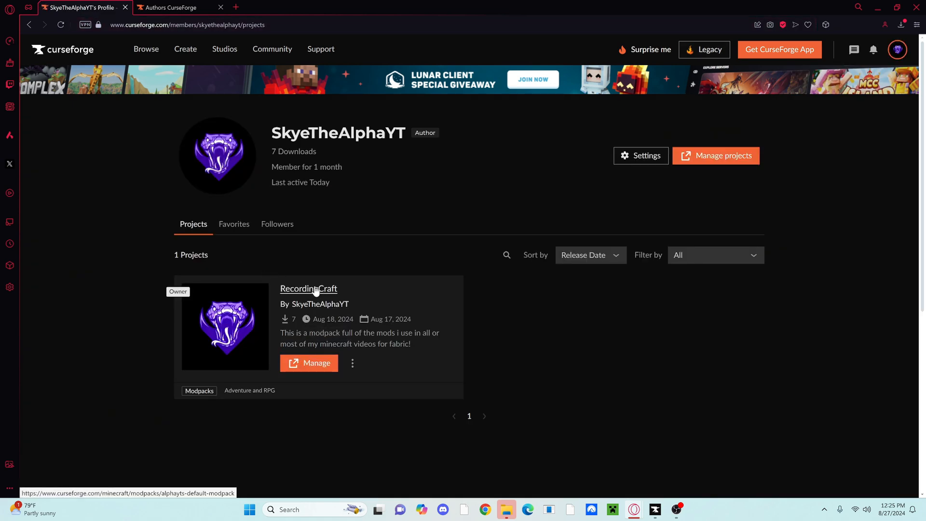
pyautogui.click(308, 289)
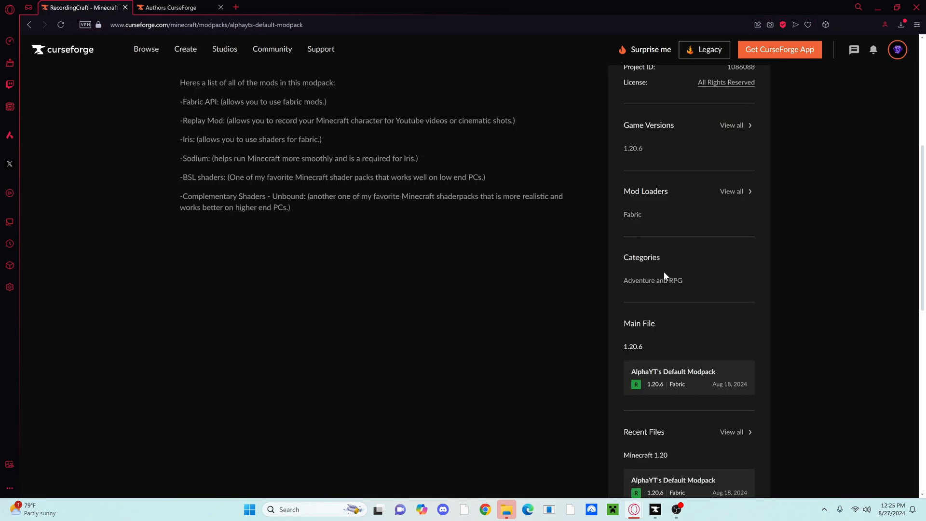
pyautogui.scroll(3)
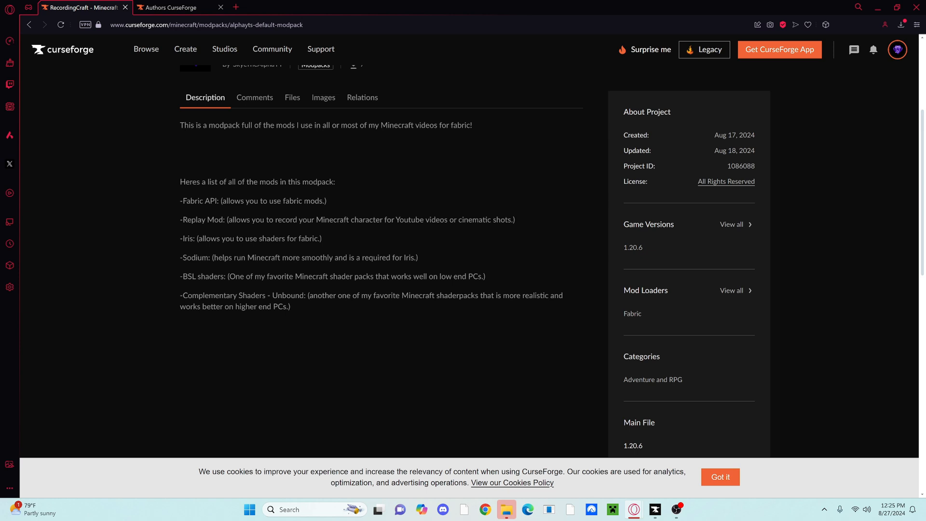
pyautogui.moveTo(811, 257)
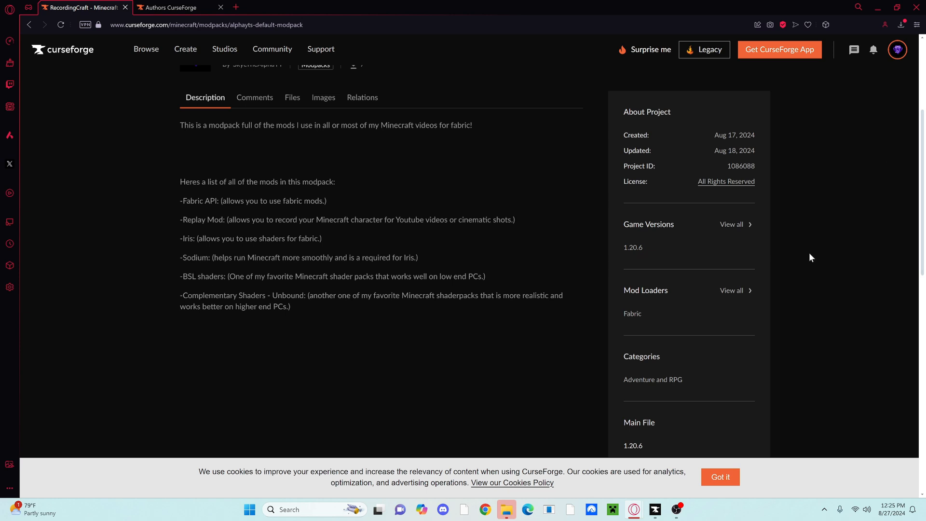
pyautogui.moveTo(485, 113)
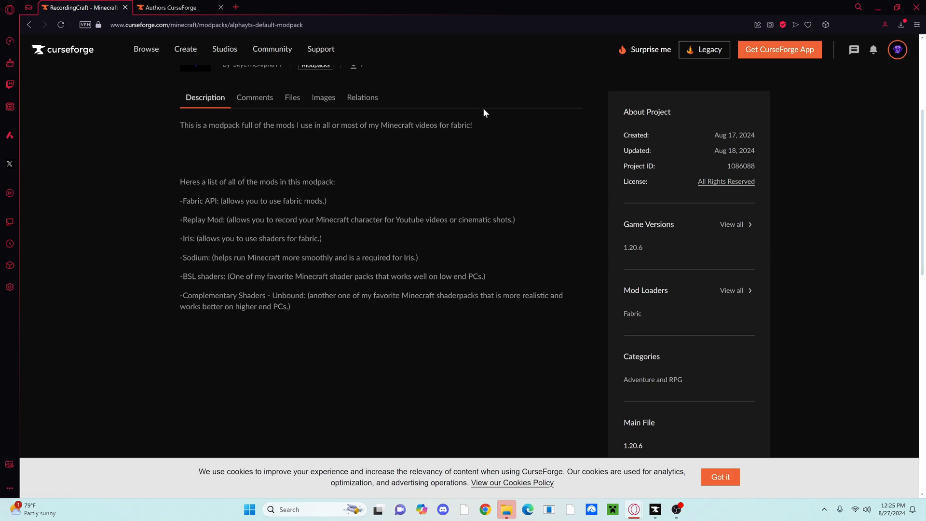
pyautogui.scroll(3)
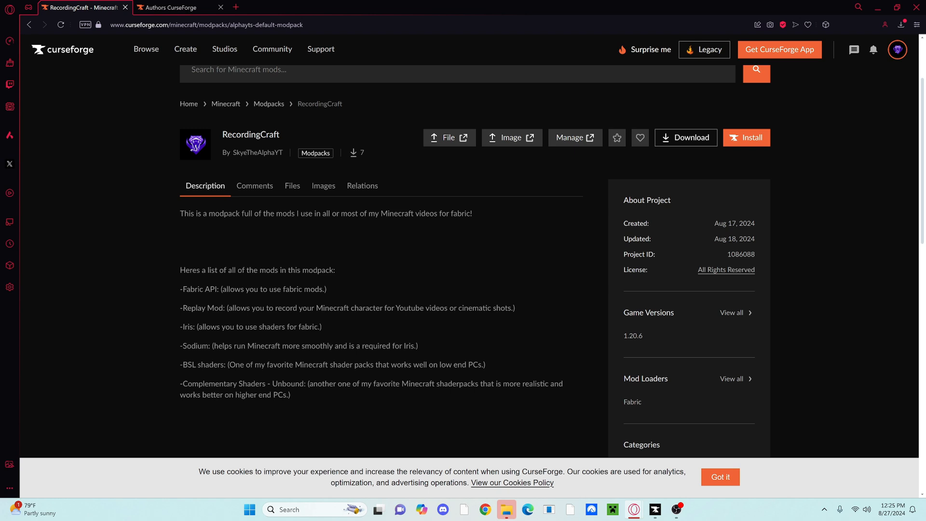
pyautogui.click(292, 185)
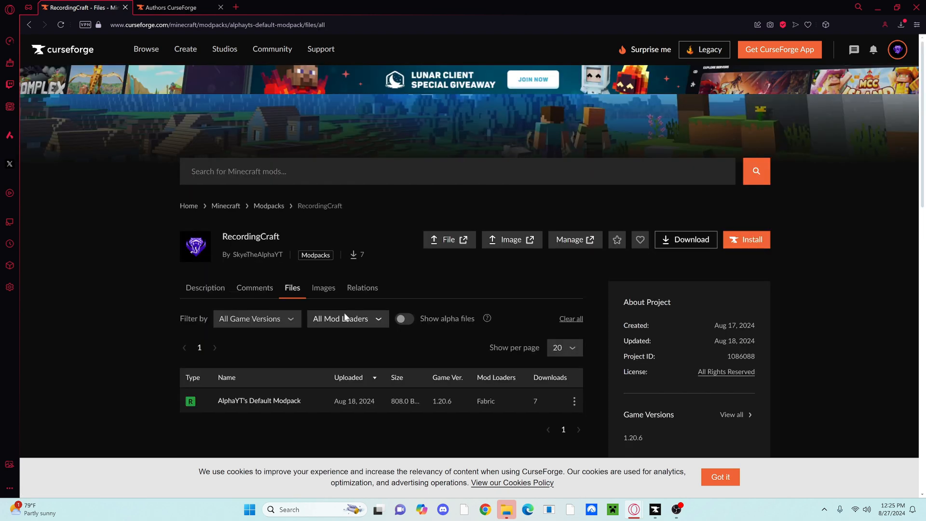
pyautogui.click(256, 319)
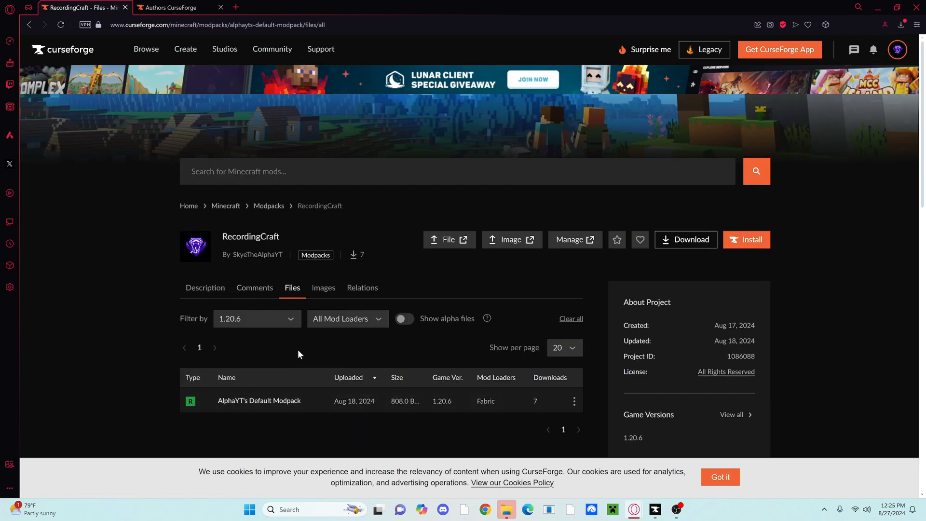
pyautogui.click(205, 288)
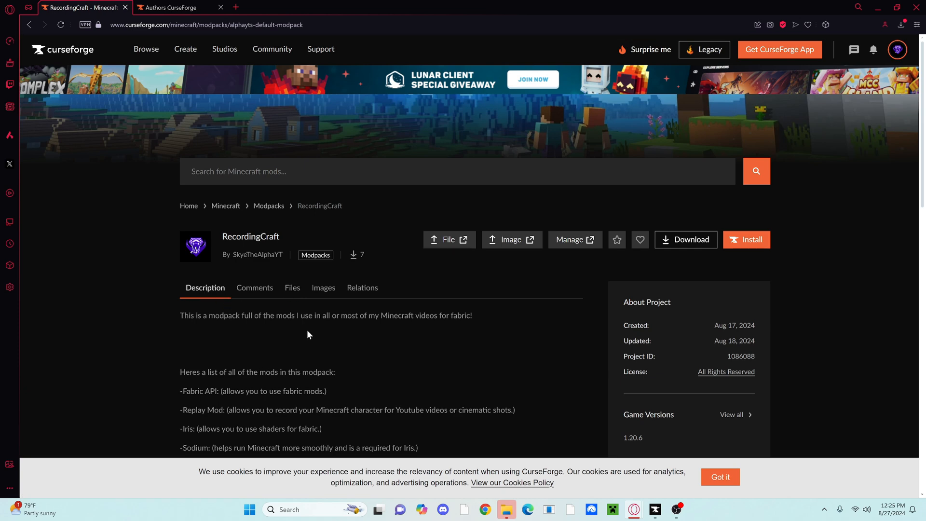
pyautogui.moveTo(323, 327)
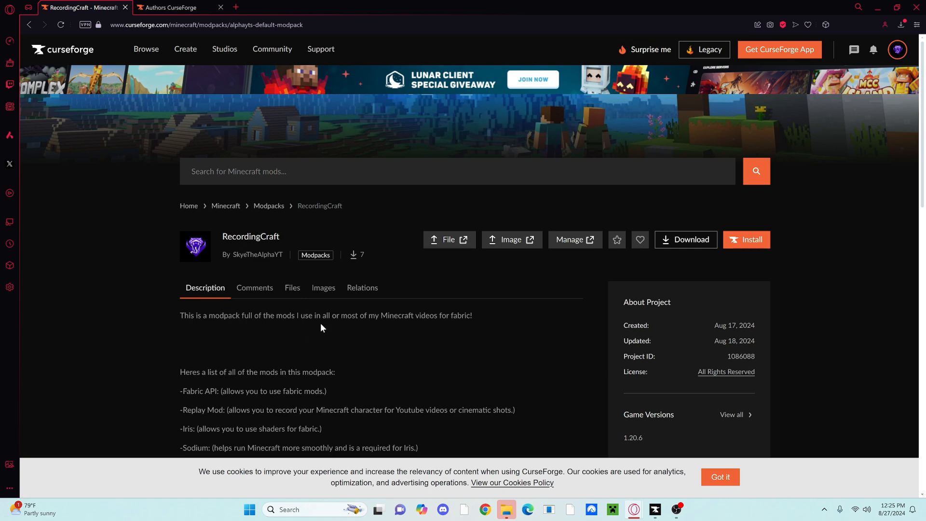
pyautogui.click(171, 7)
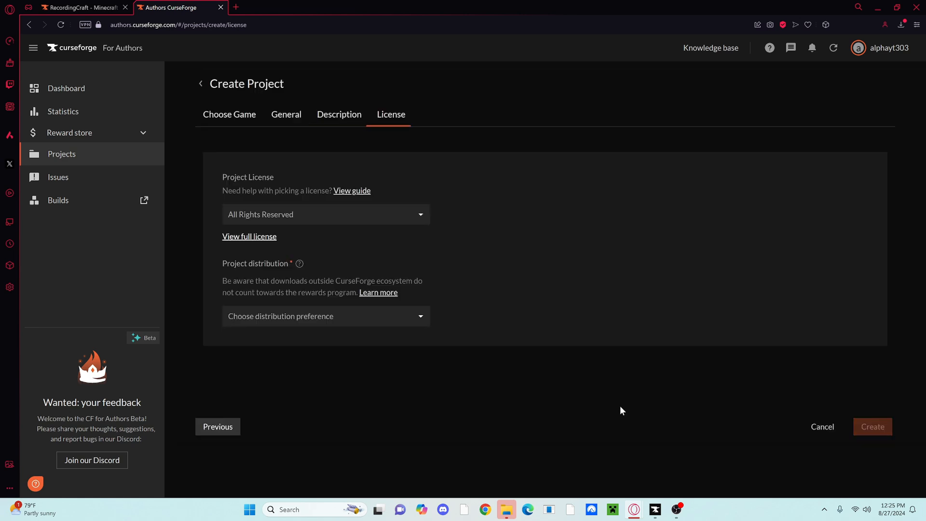
# Open the Project distribution dropdown to show the third-party distribution choices.
pyautogui.click(326, 317)
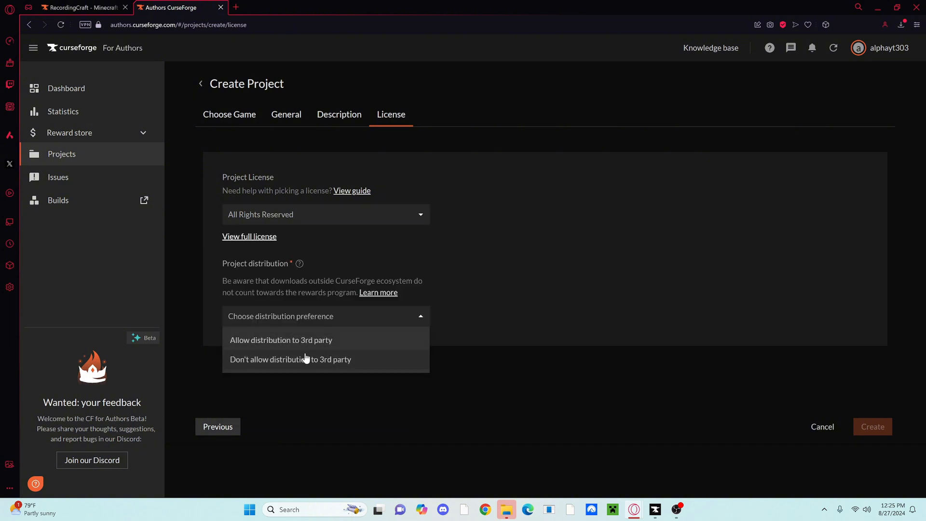
pyautogui.moveTo(308, 370)
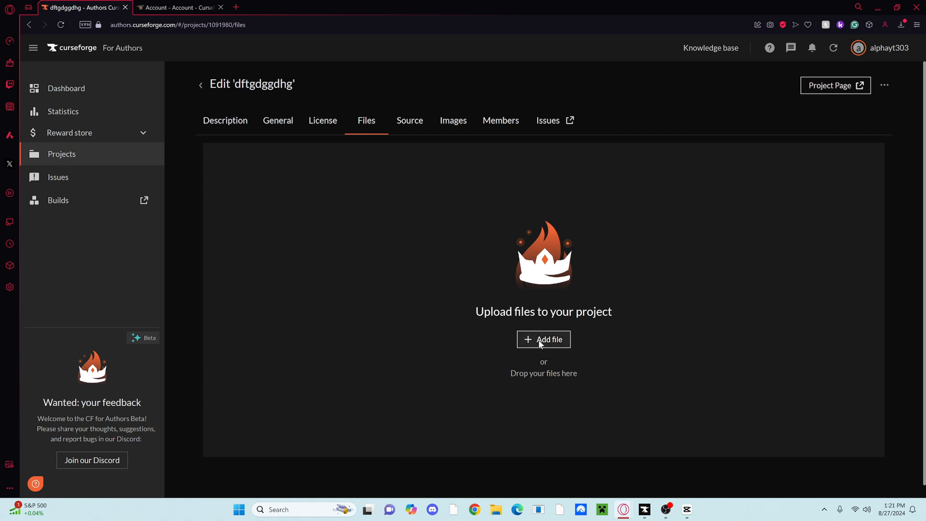
# Add dfgdgfhdg.zip as a new file for the dftgdggdhg project.
pyautogui.click(542, 340)
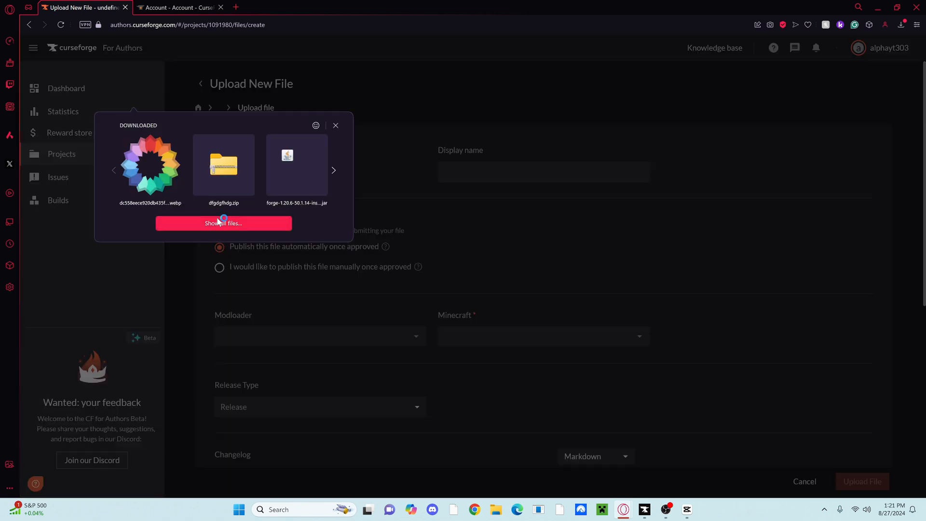
pyautogui.click(223, 223)
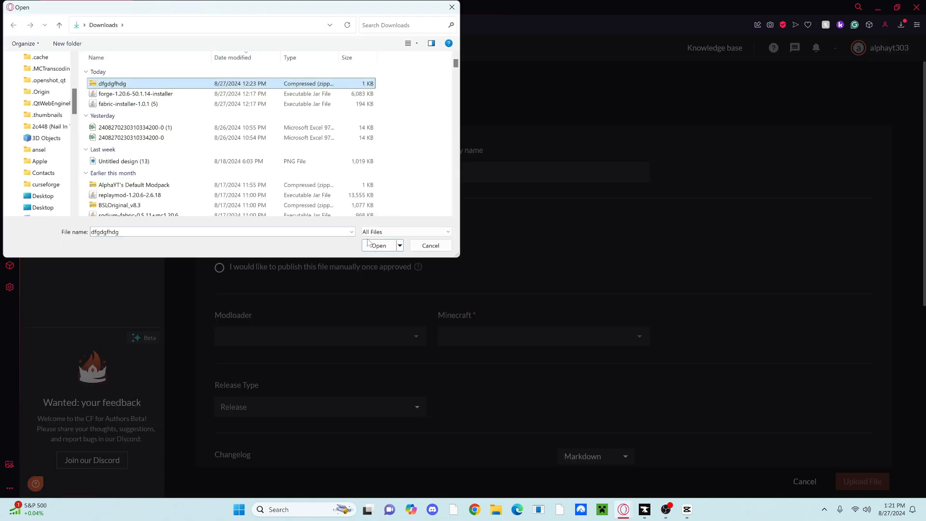
pyautogui.click(379, 245)
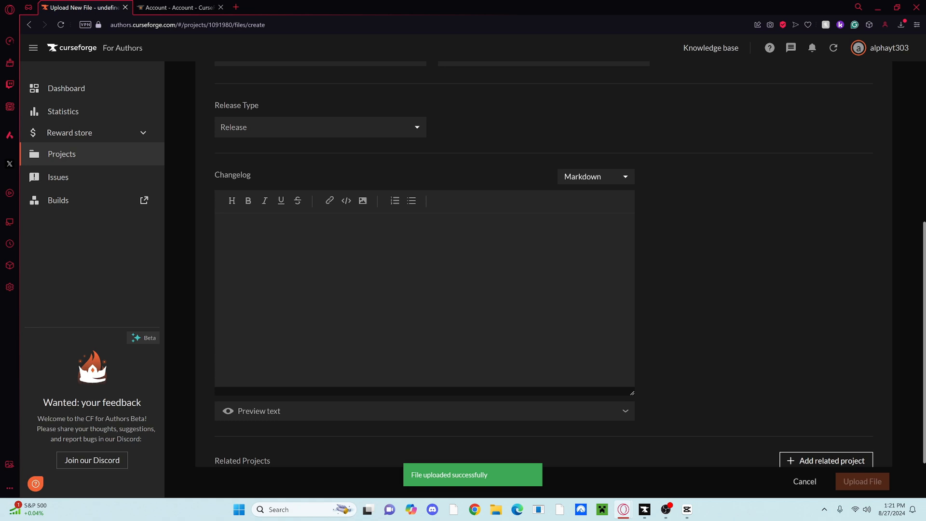
pyautogui.scroll(3)
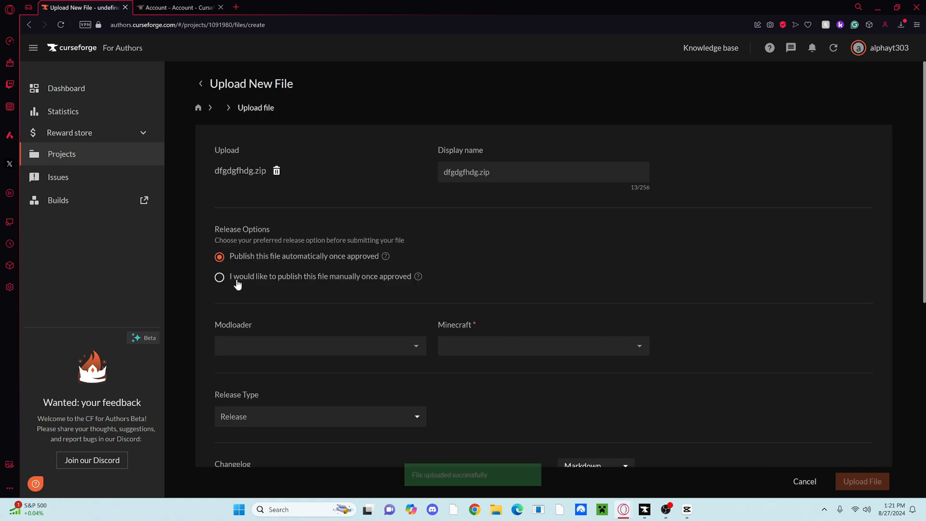
# Set manual publishing, Fabric loader, Minecraft 1.20.6 and Release type, then submit the upload.
pyautogui.click(219, 276)
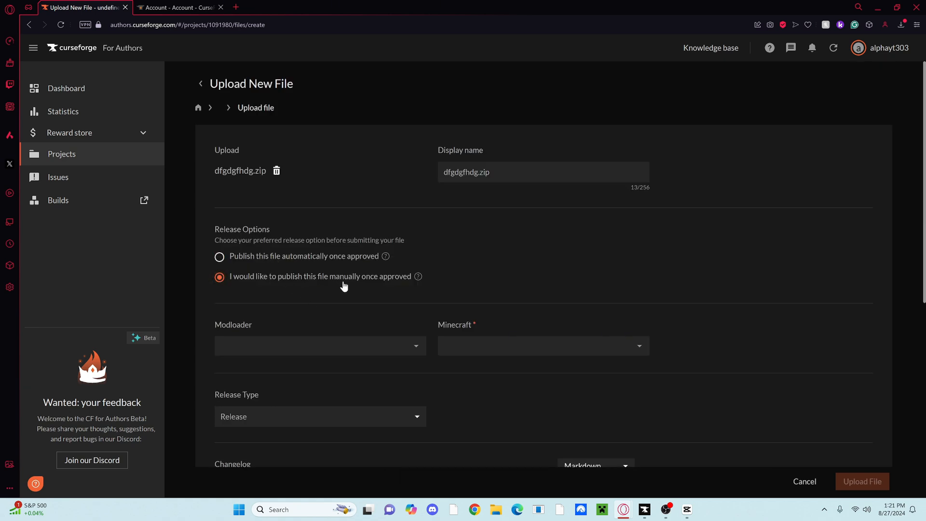
pyautogui.click(319, 345)
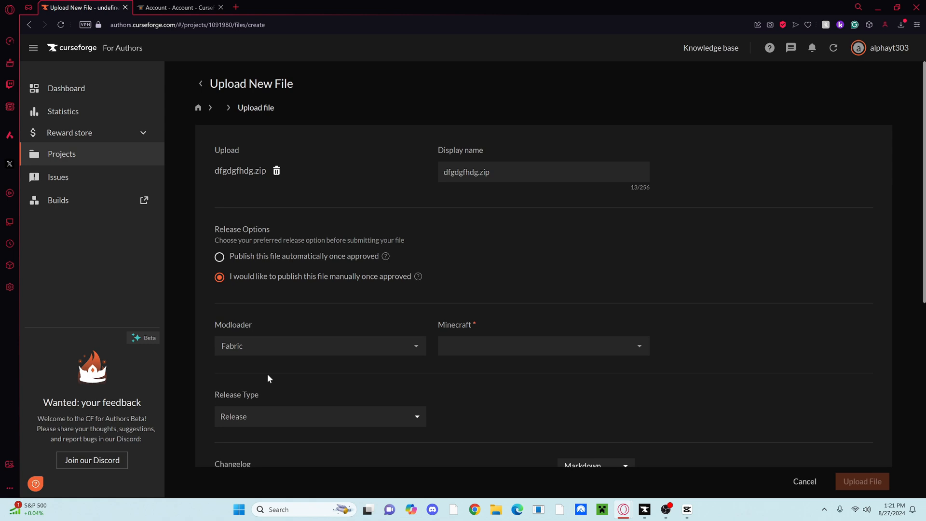
pyautogui.click(540, 346)
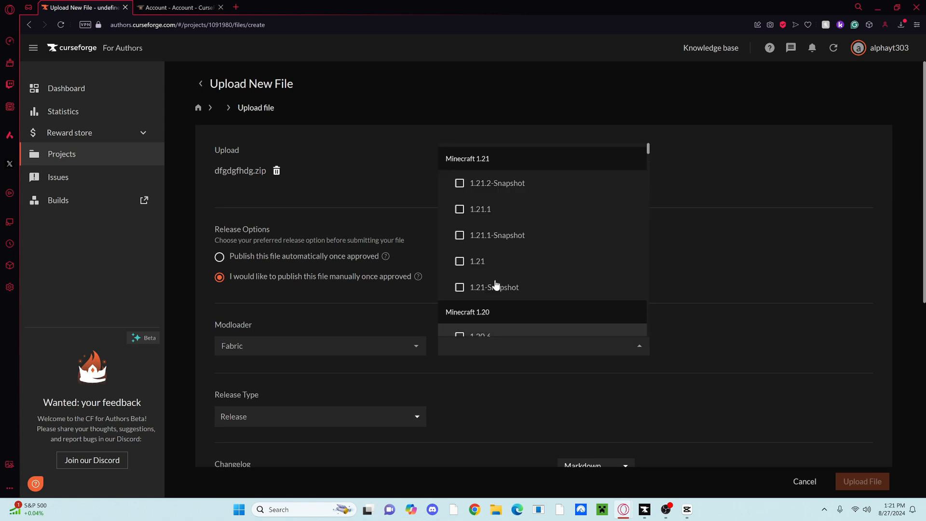
pyautogui.scroll(-3)
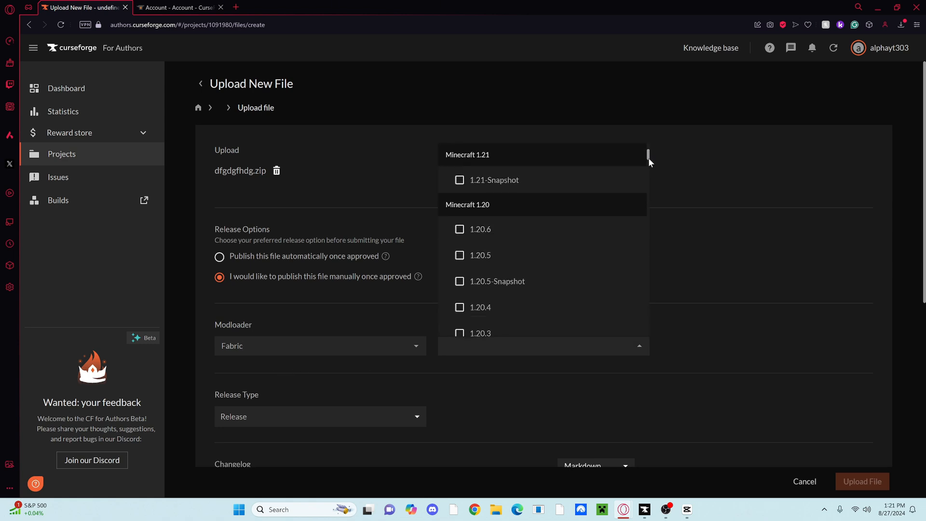
pyautogui.click(319, 286)
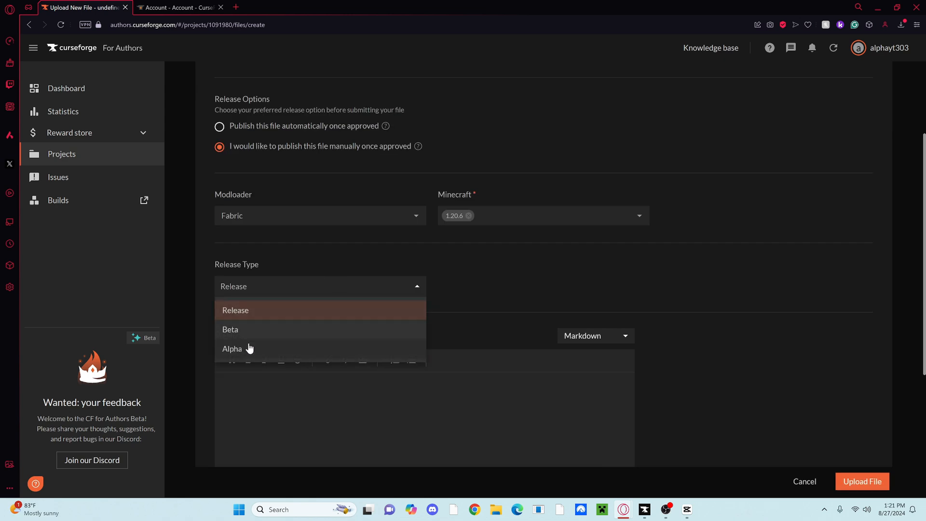
pyautogui.click(235, 311)
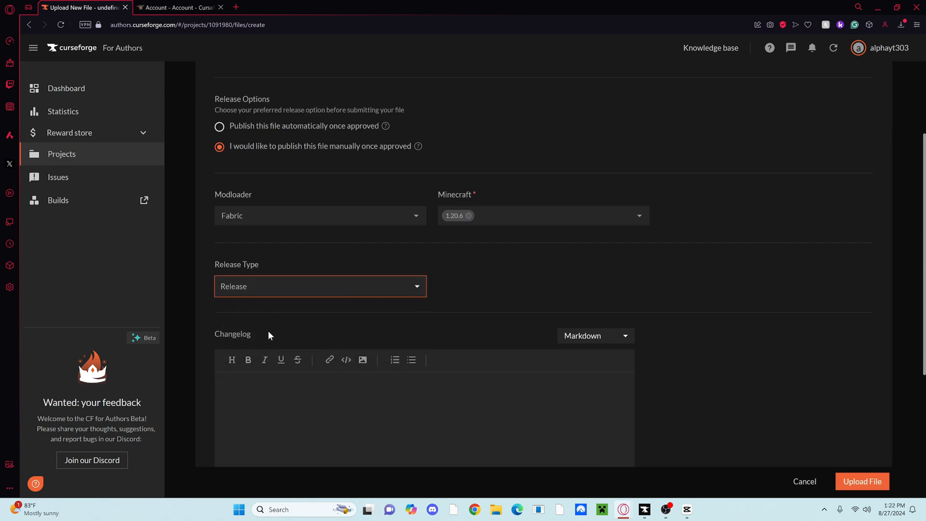
pyautogui.scroll(-3)
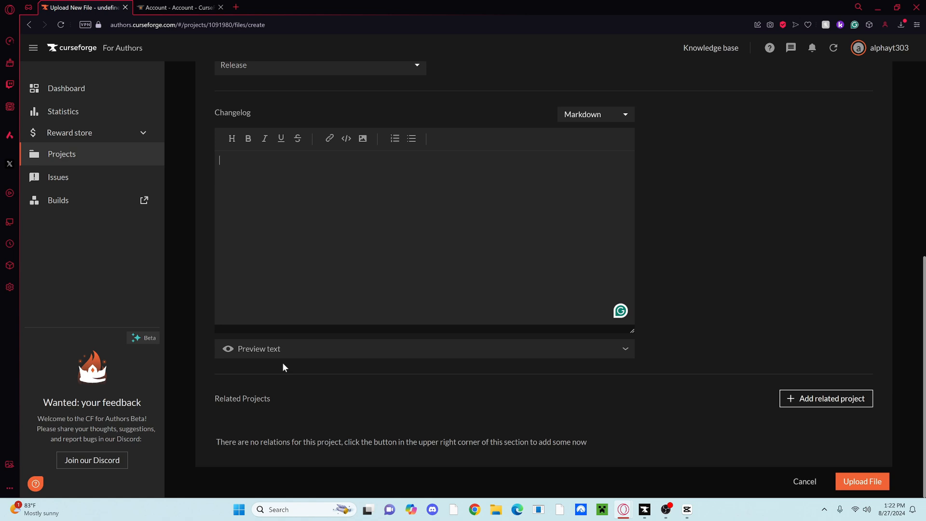
pyautogui.scroll(3)
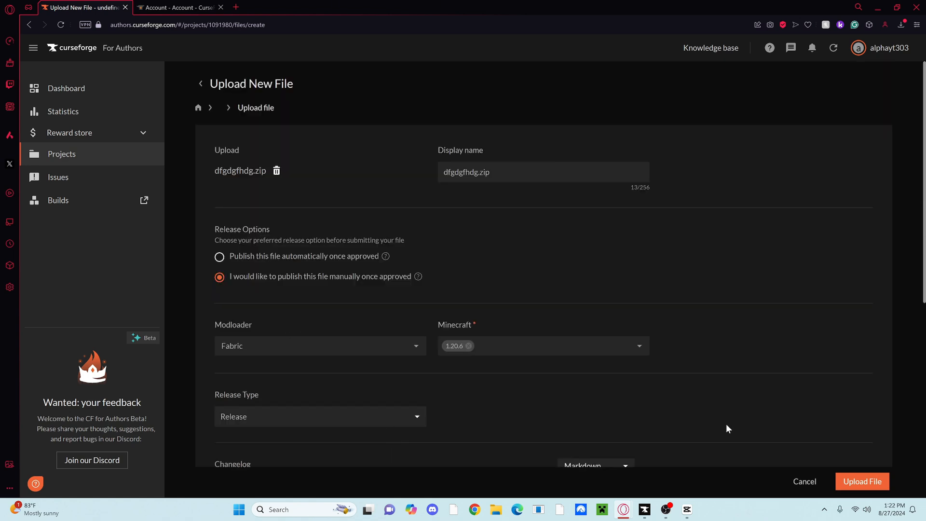
pyautogui.click(862, 481)
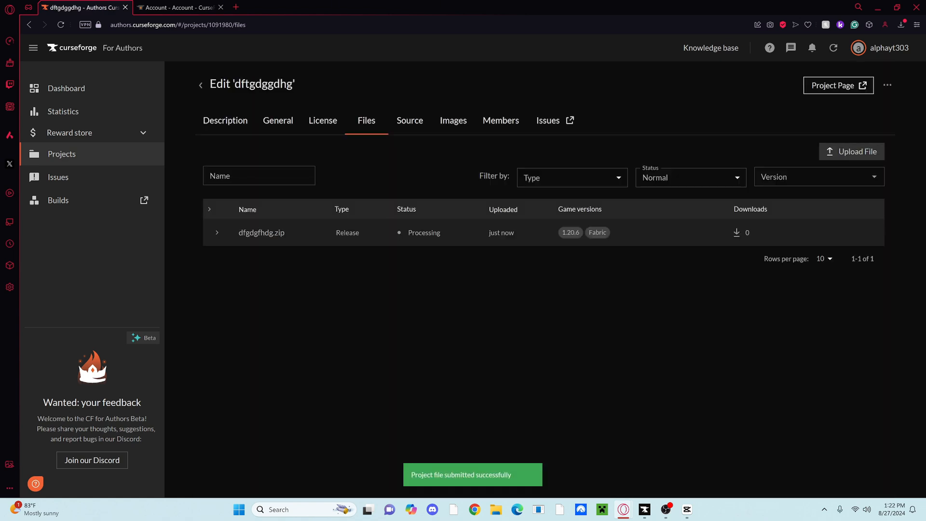
# Switch from the Description tab to the General tab of the dftgdggdhg project editor.
pyautogui.click(225, 120)
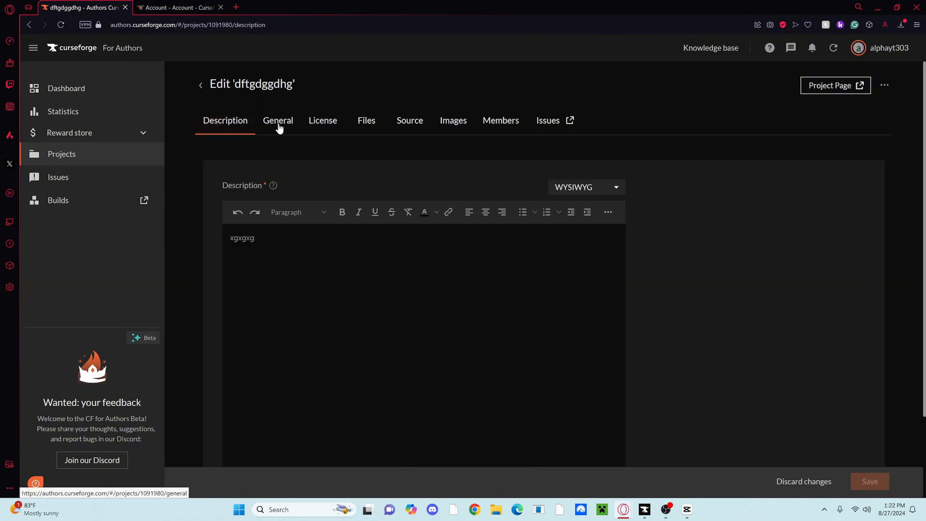
pyautogui.click(278, 120)
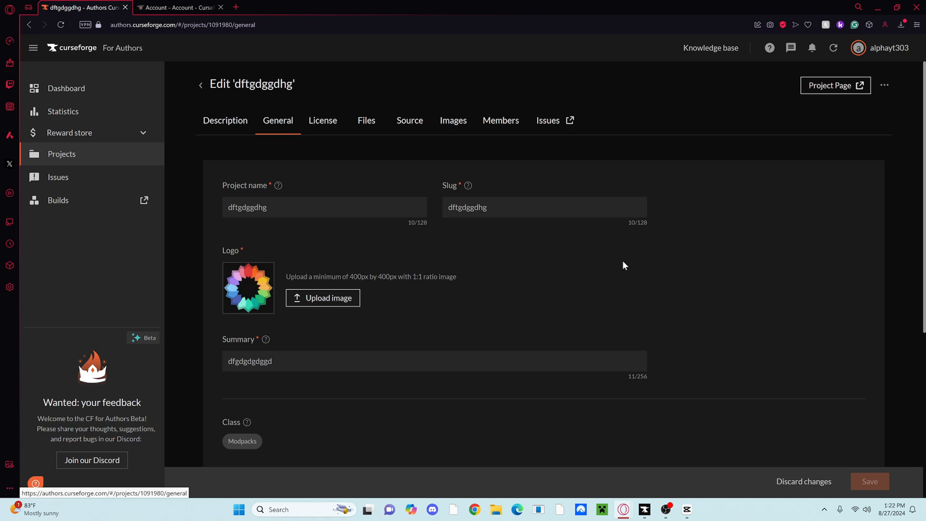